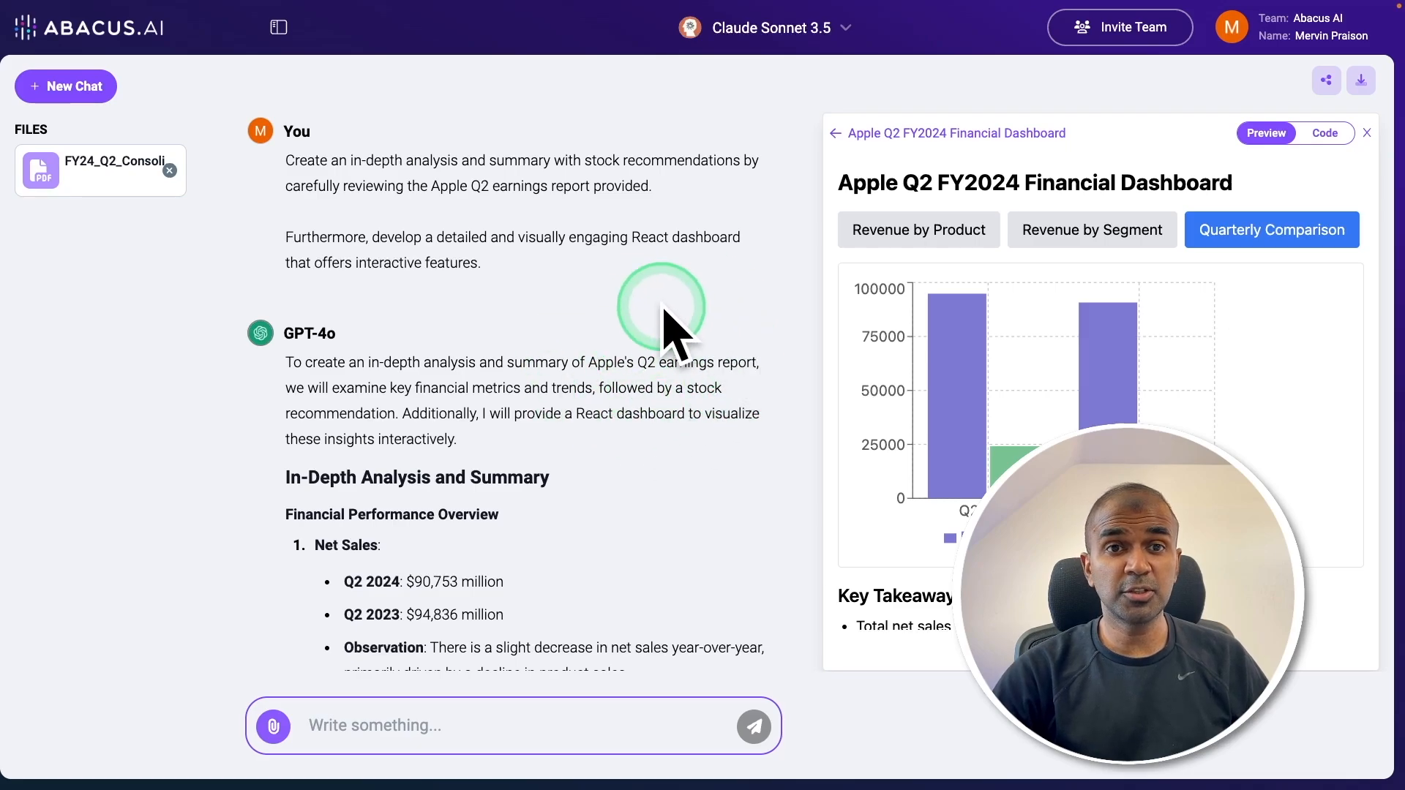
mouse_move(1367, 225)
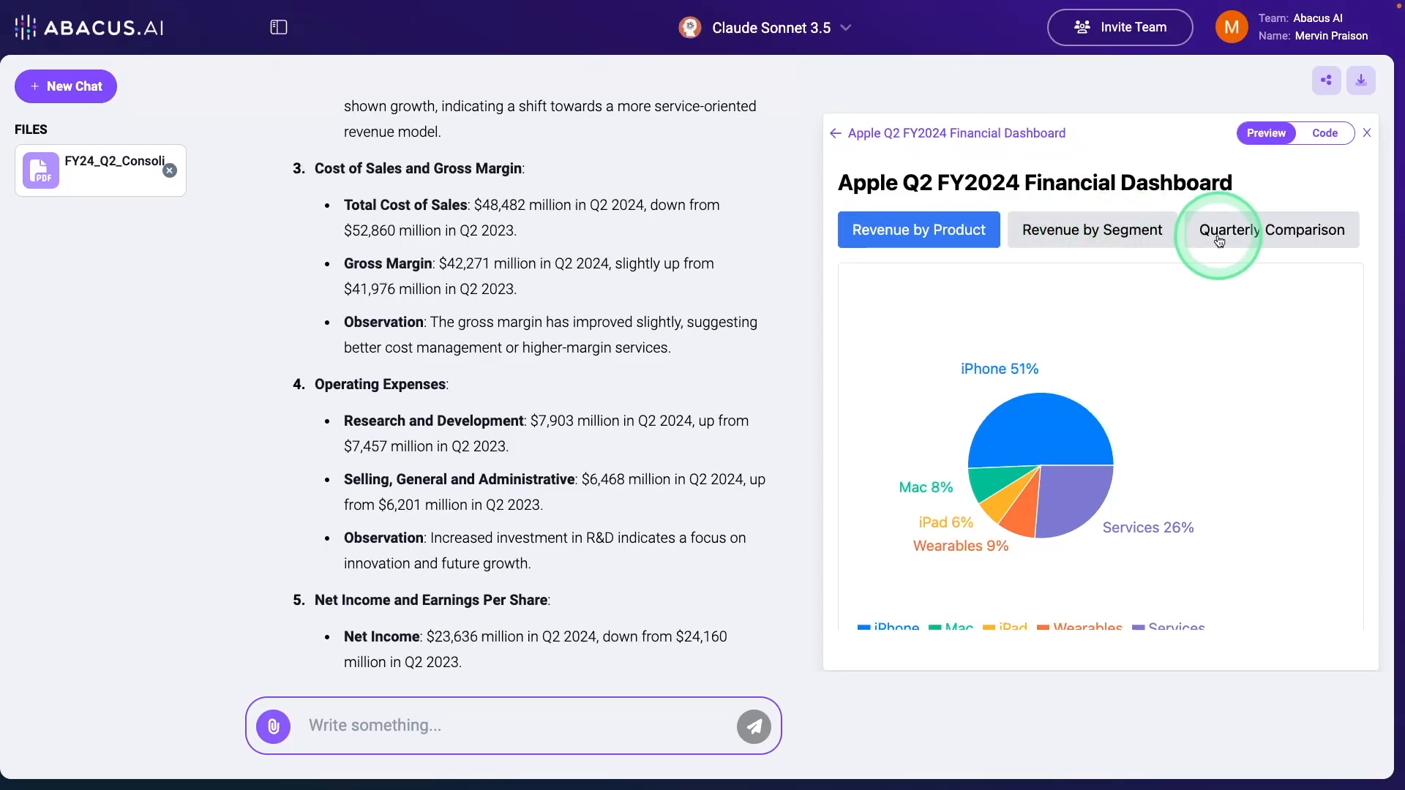
Show the dashboard's Quarterly Comparison chart, review the Apple earnings PDF, and start a new chat
left_click(1271, 229)
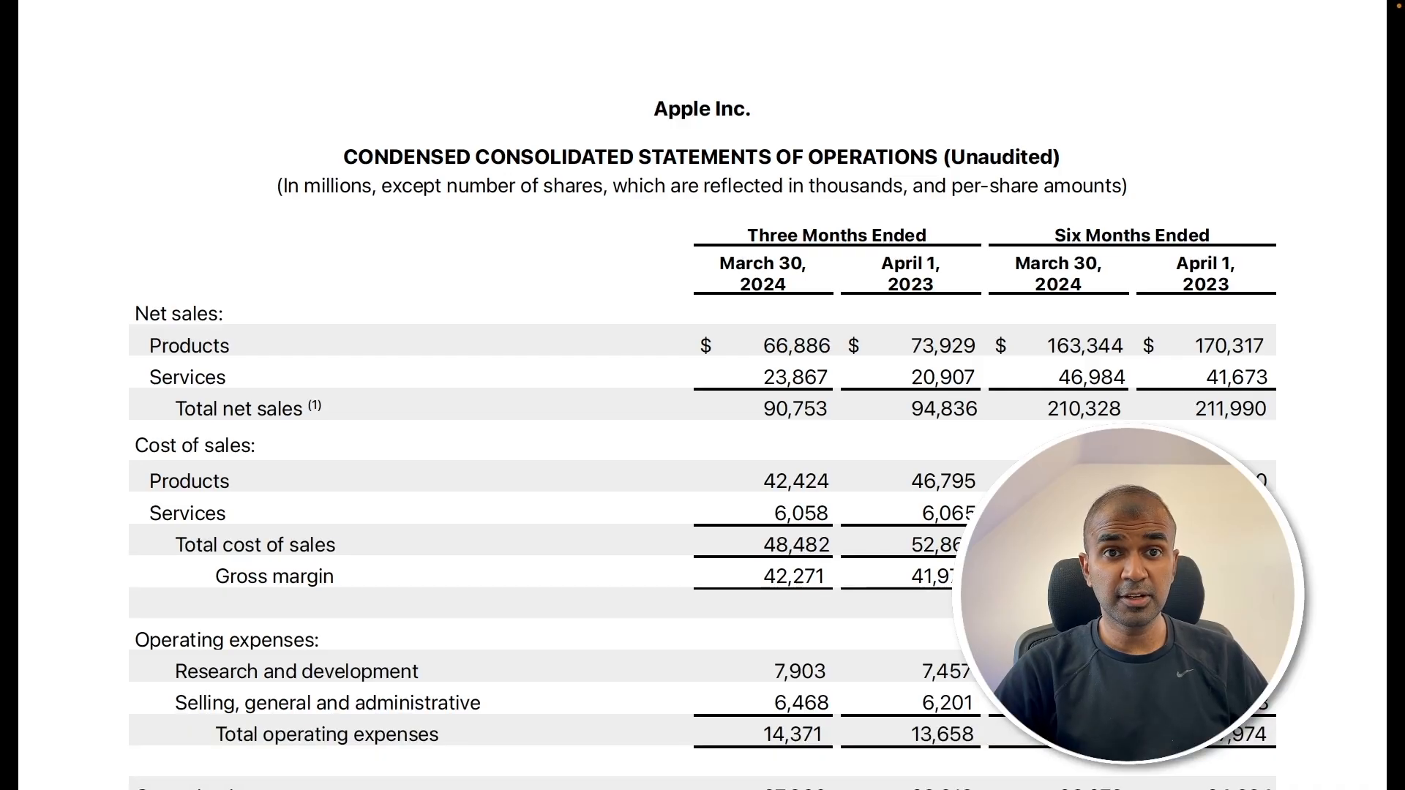
scroll("down", 3)
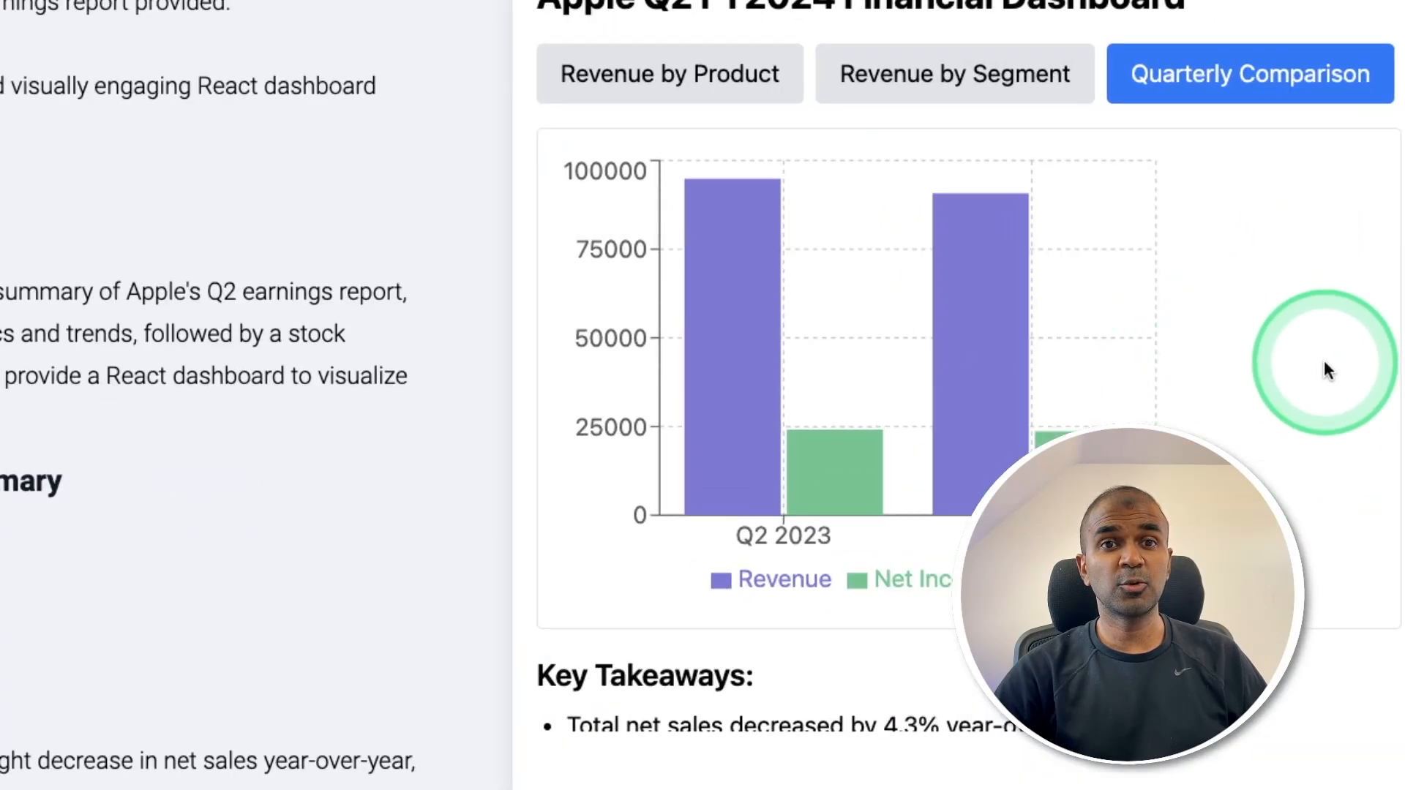
left_click(956, 261)
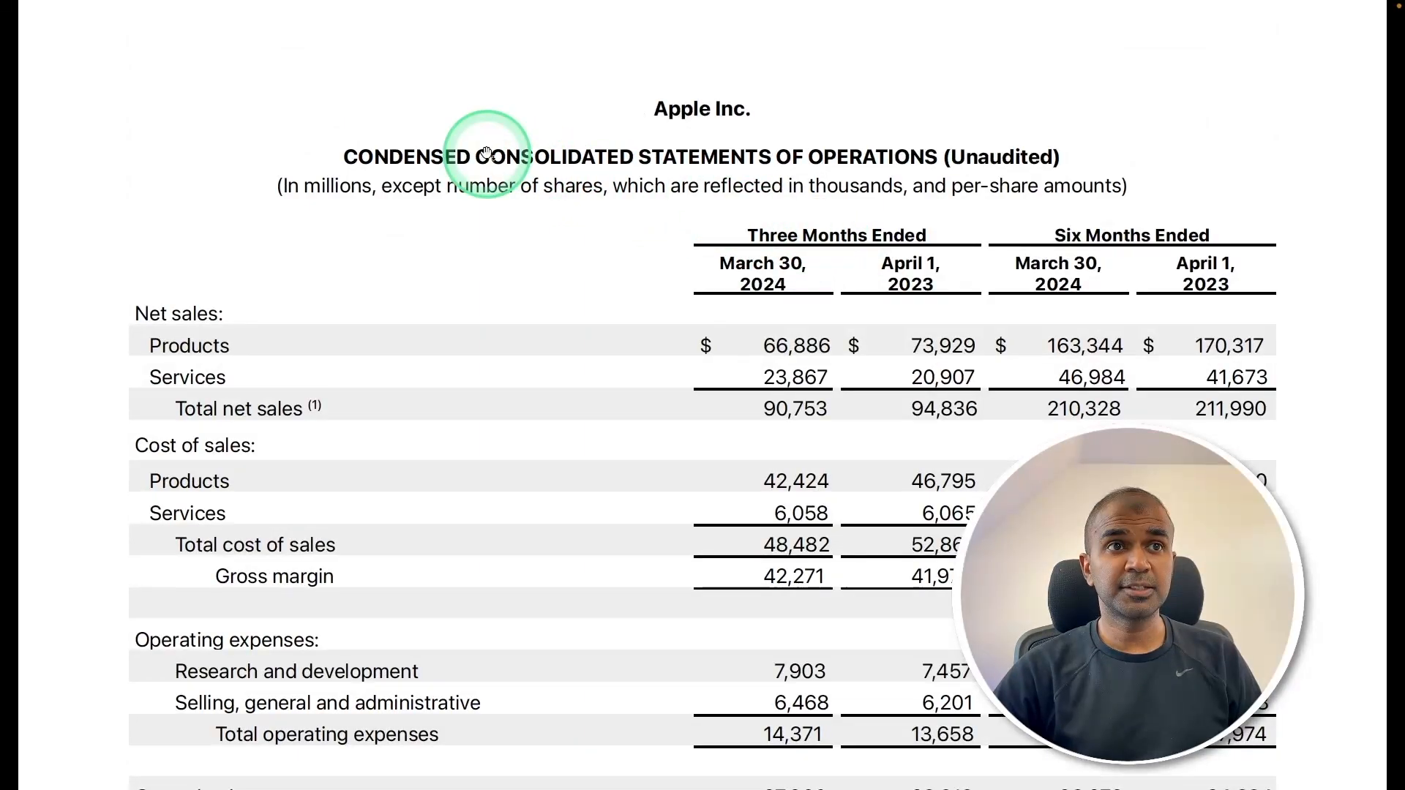
scroll("down", 3)
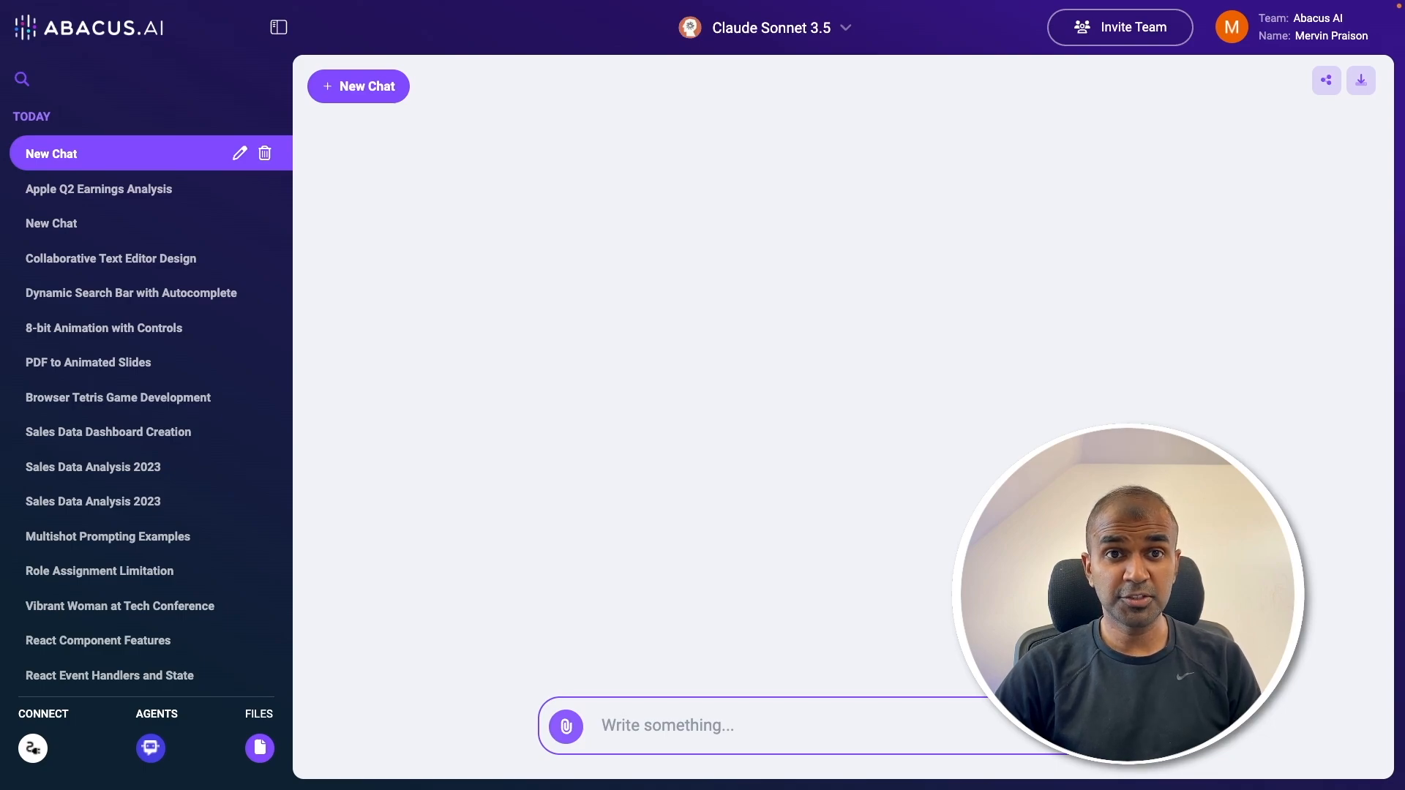
Attach the FY24 Q2 Apple earnings PDF and send the analysis, stock recommendations and dashboard prompt
left_click(565, 726)
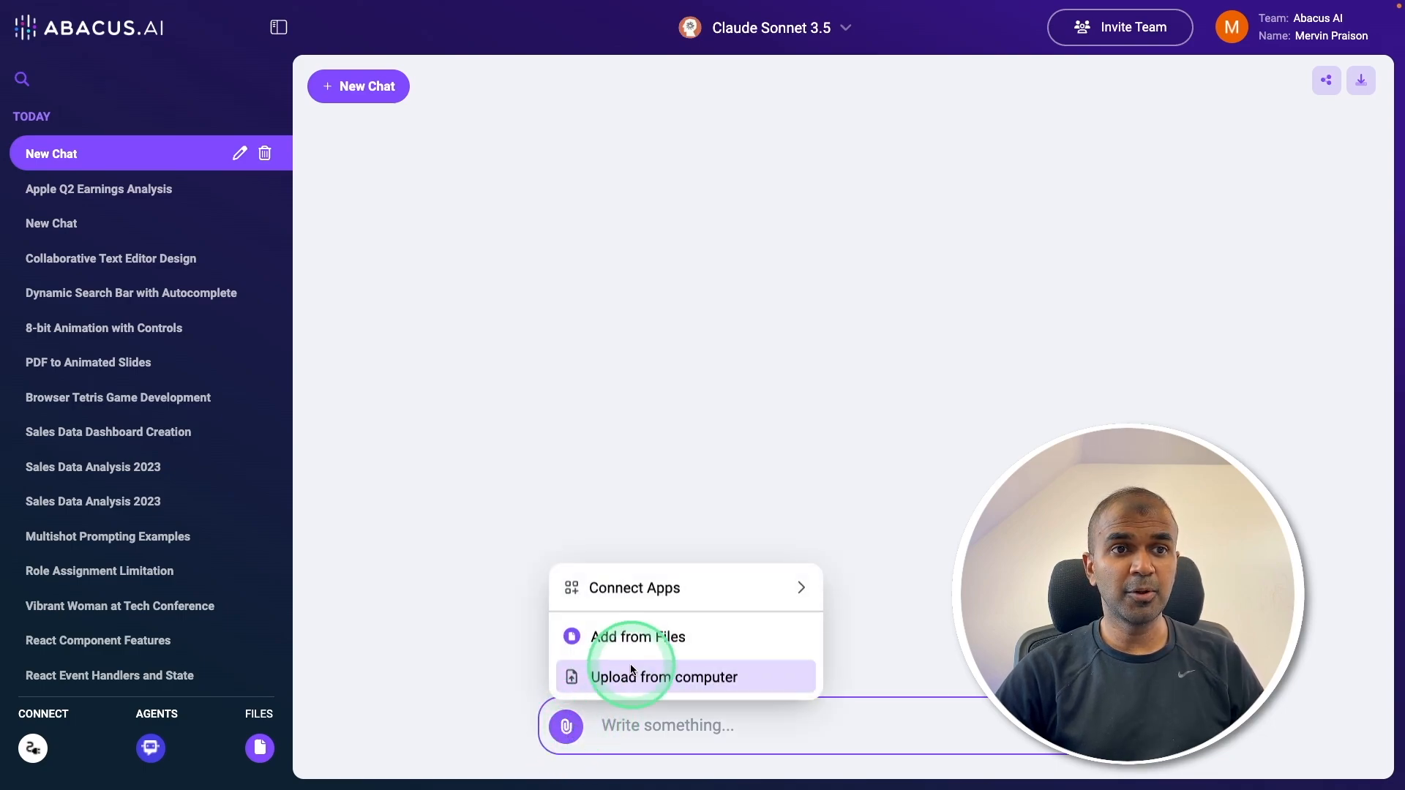
left_click(664, 677)
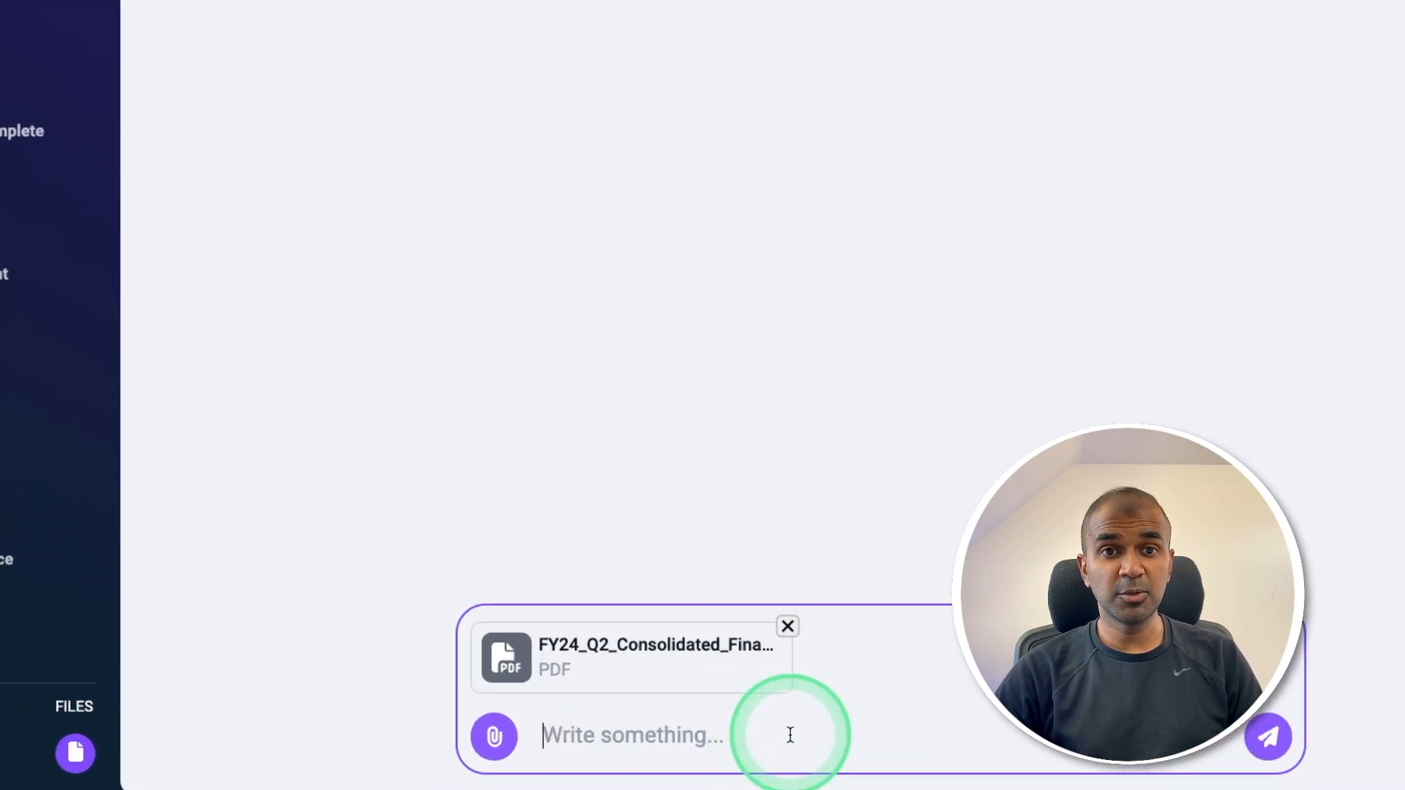
type("Create an in-depth analysis and summary with stock recommendations by carefully reviewing the Apple Q2 earnings report provided. Furthermore, develop a detailed and visually engaging React dashboard that offers interactive features.")
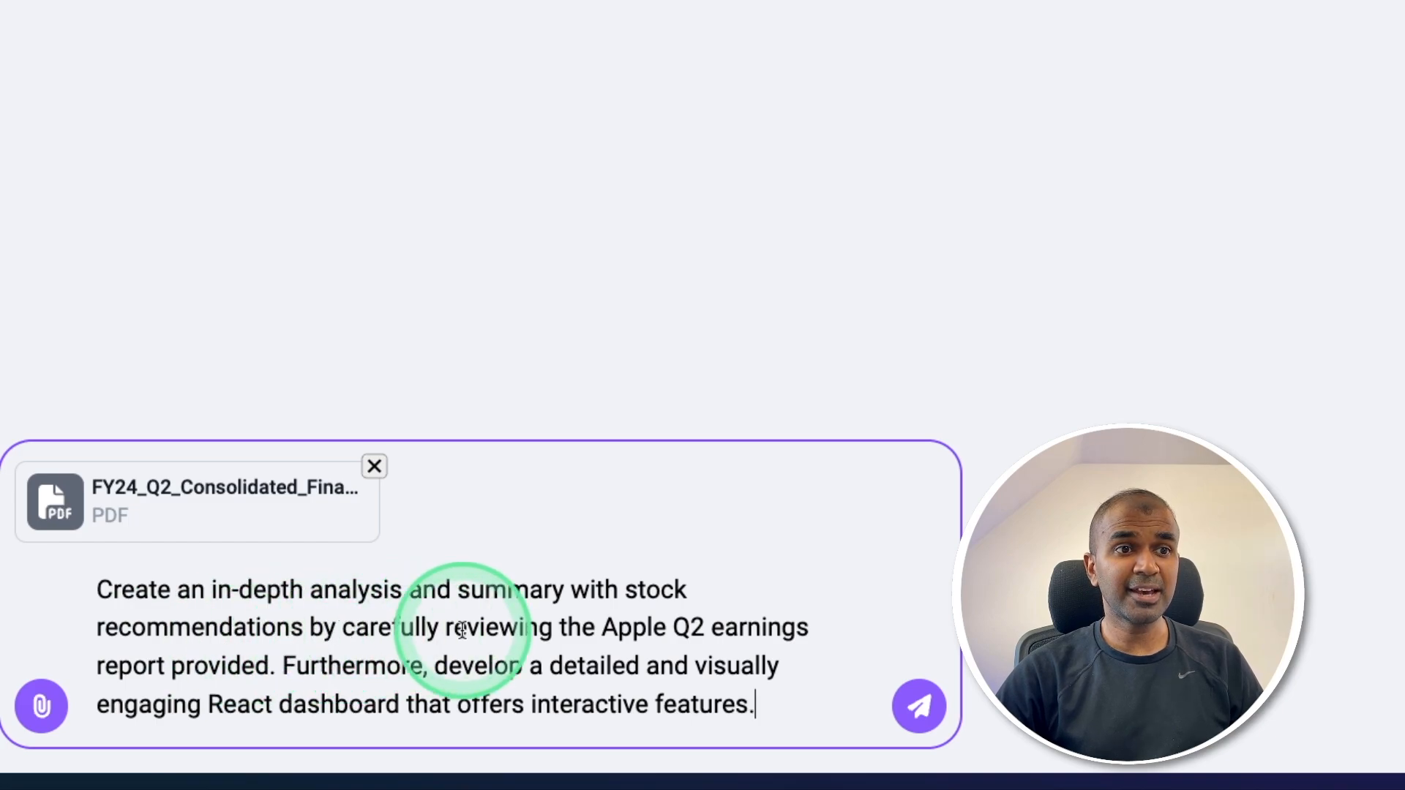
mouse_move(162, 661)
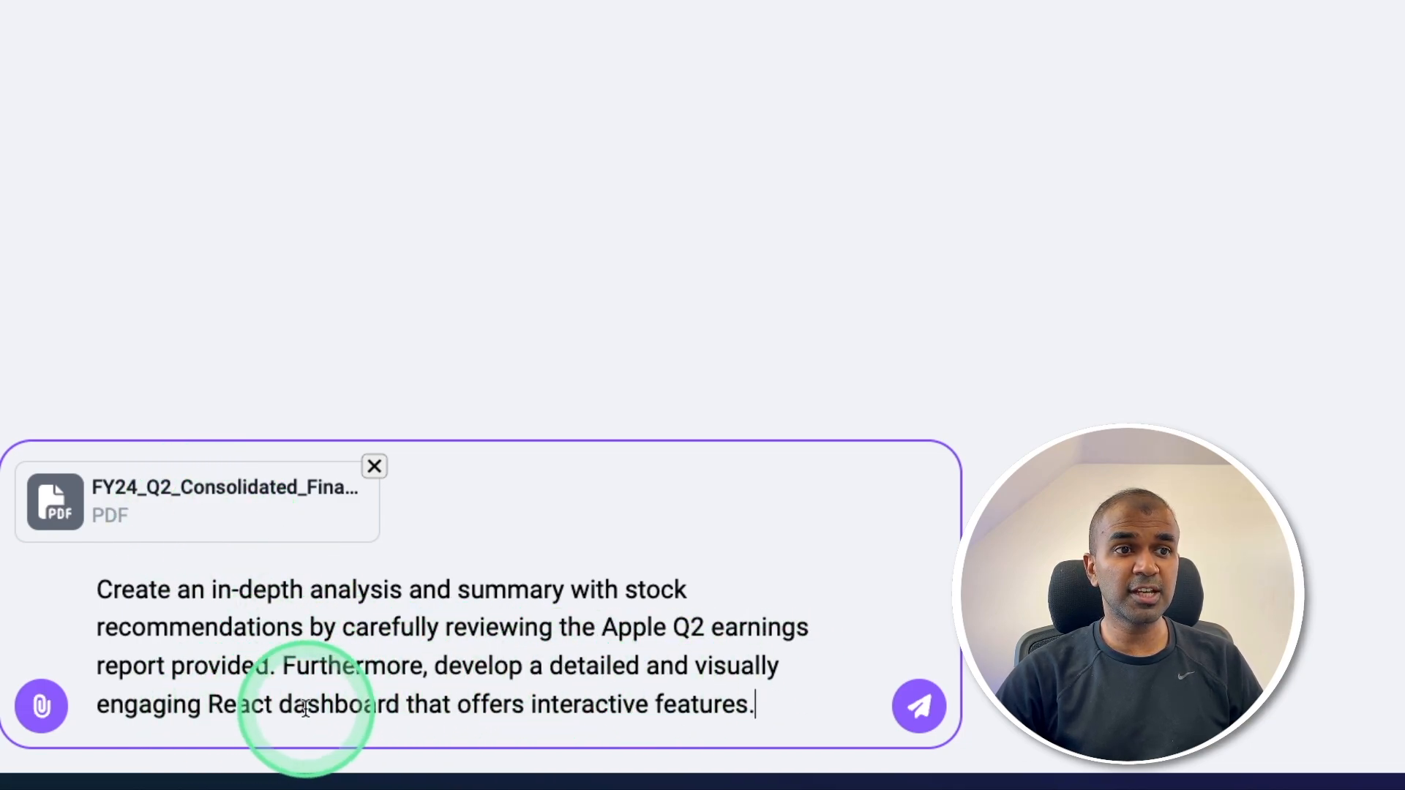
mouse_move(537, 715)
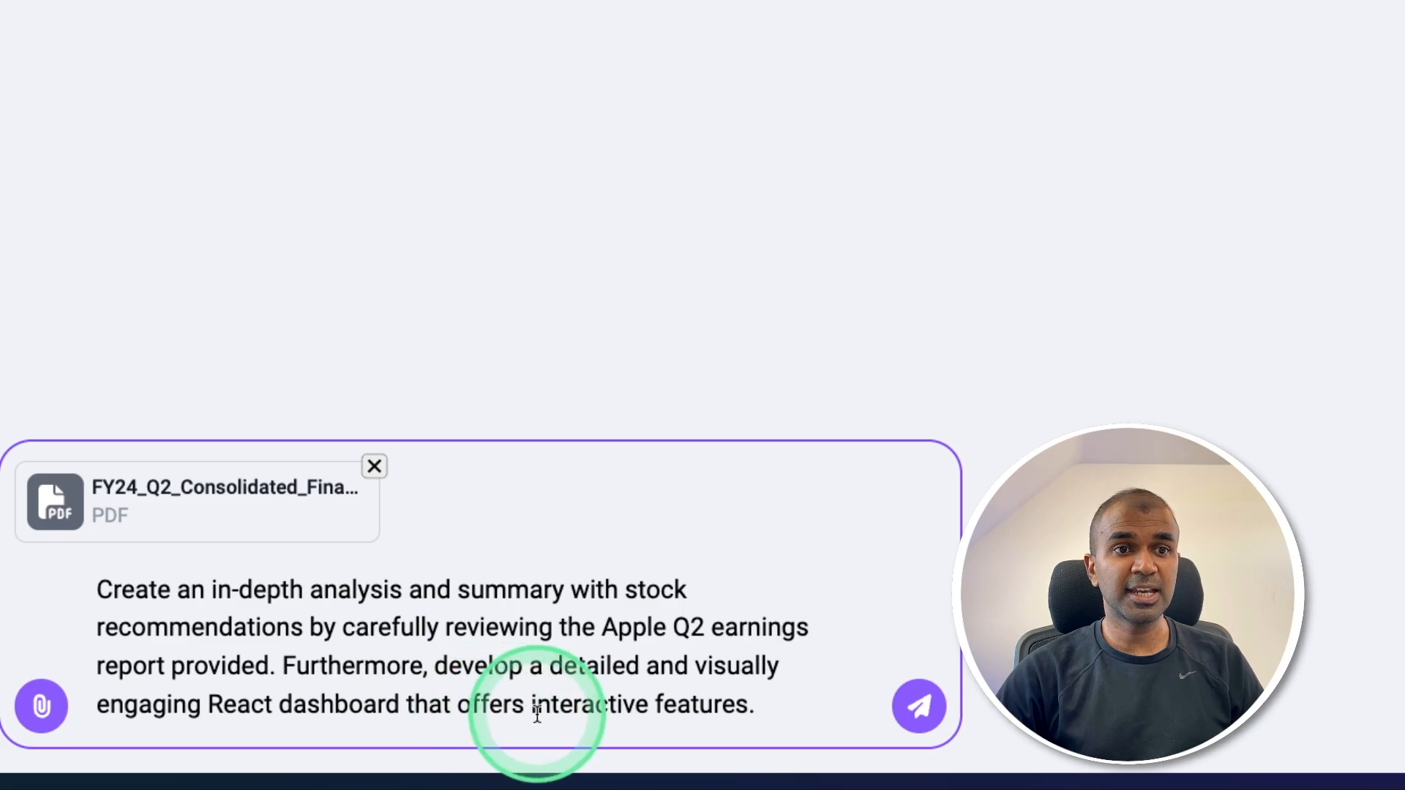
left_click(918, 705)
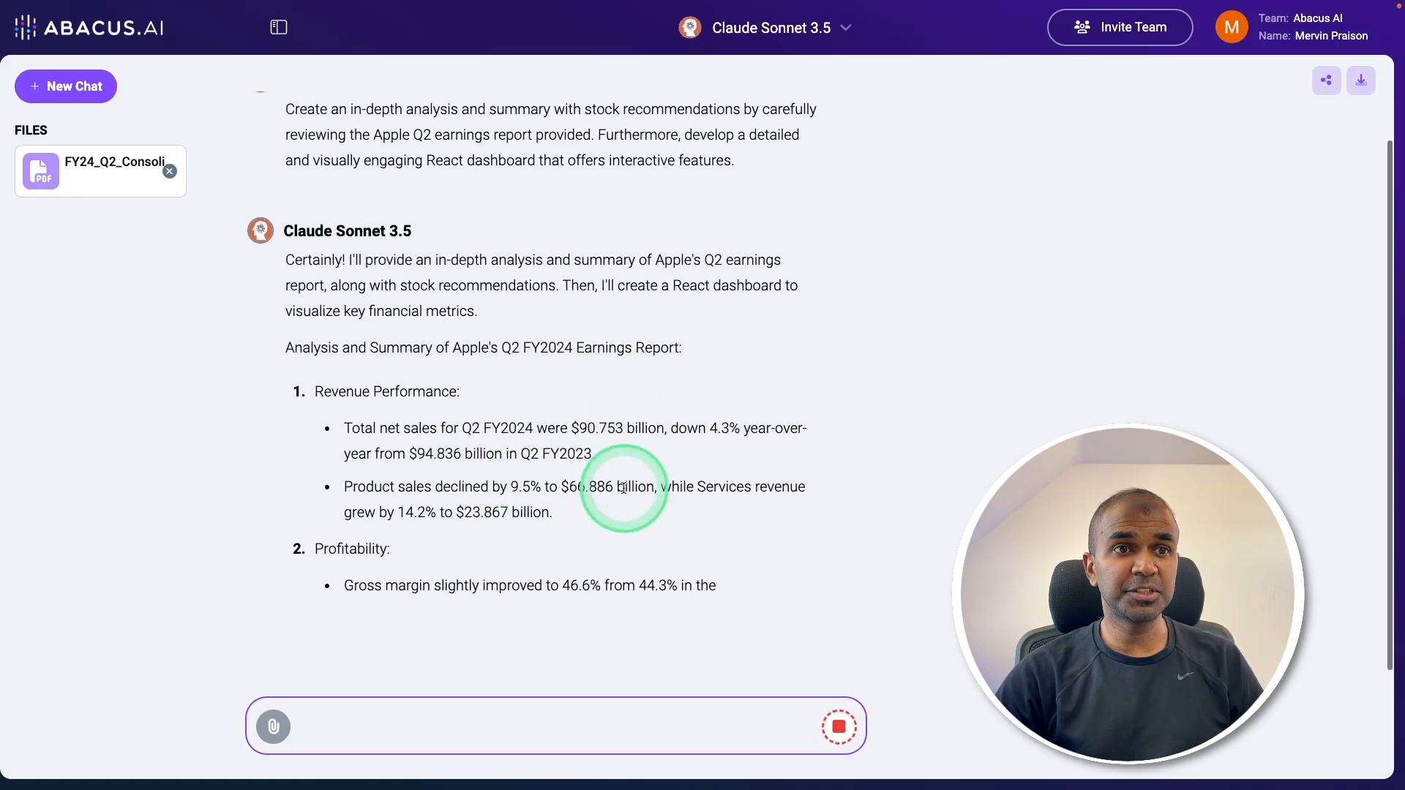
Review the response and view the Revenue Breakdown, Segment Revenue and Product Revenue charts
scroll("down", 3)
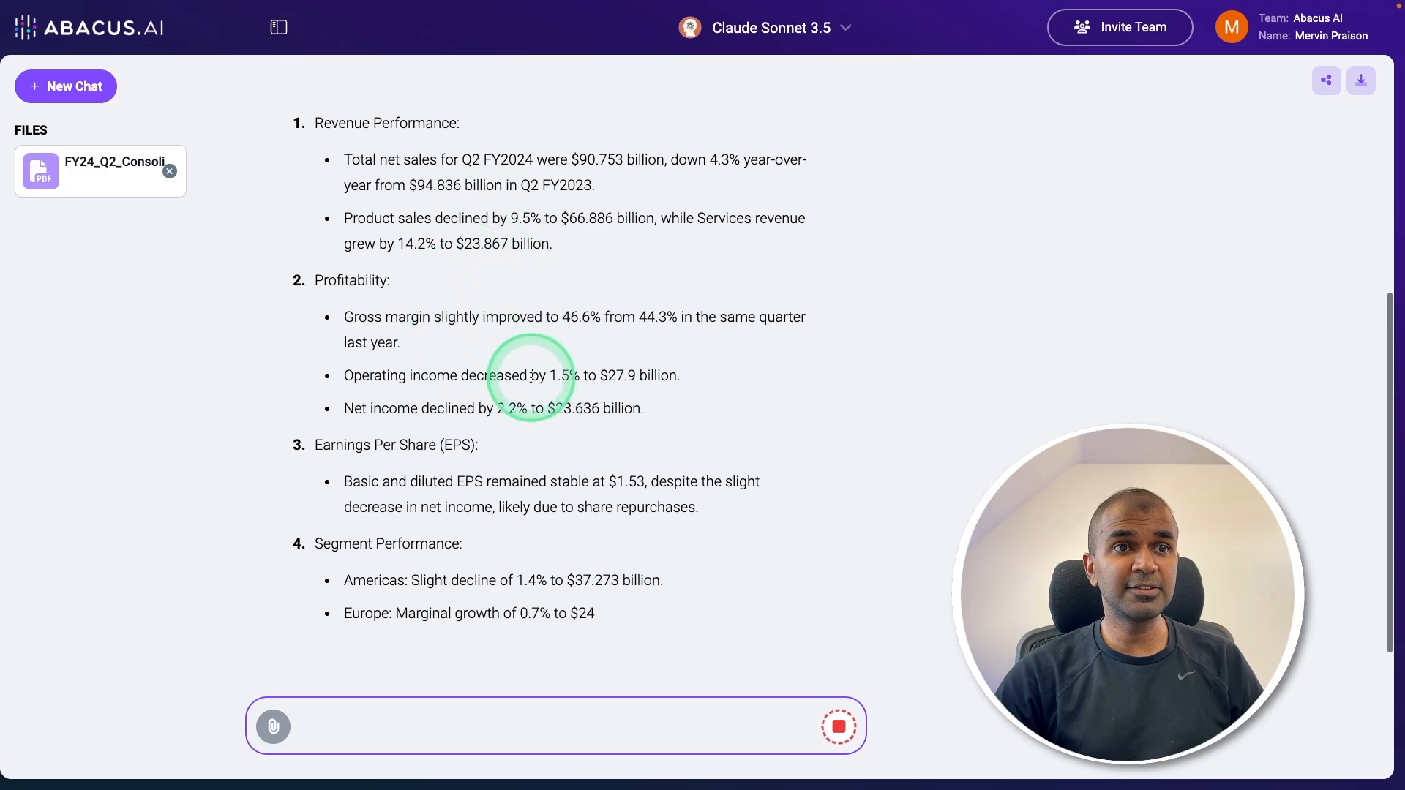
scroll("down", 3)
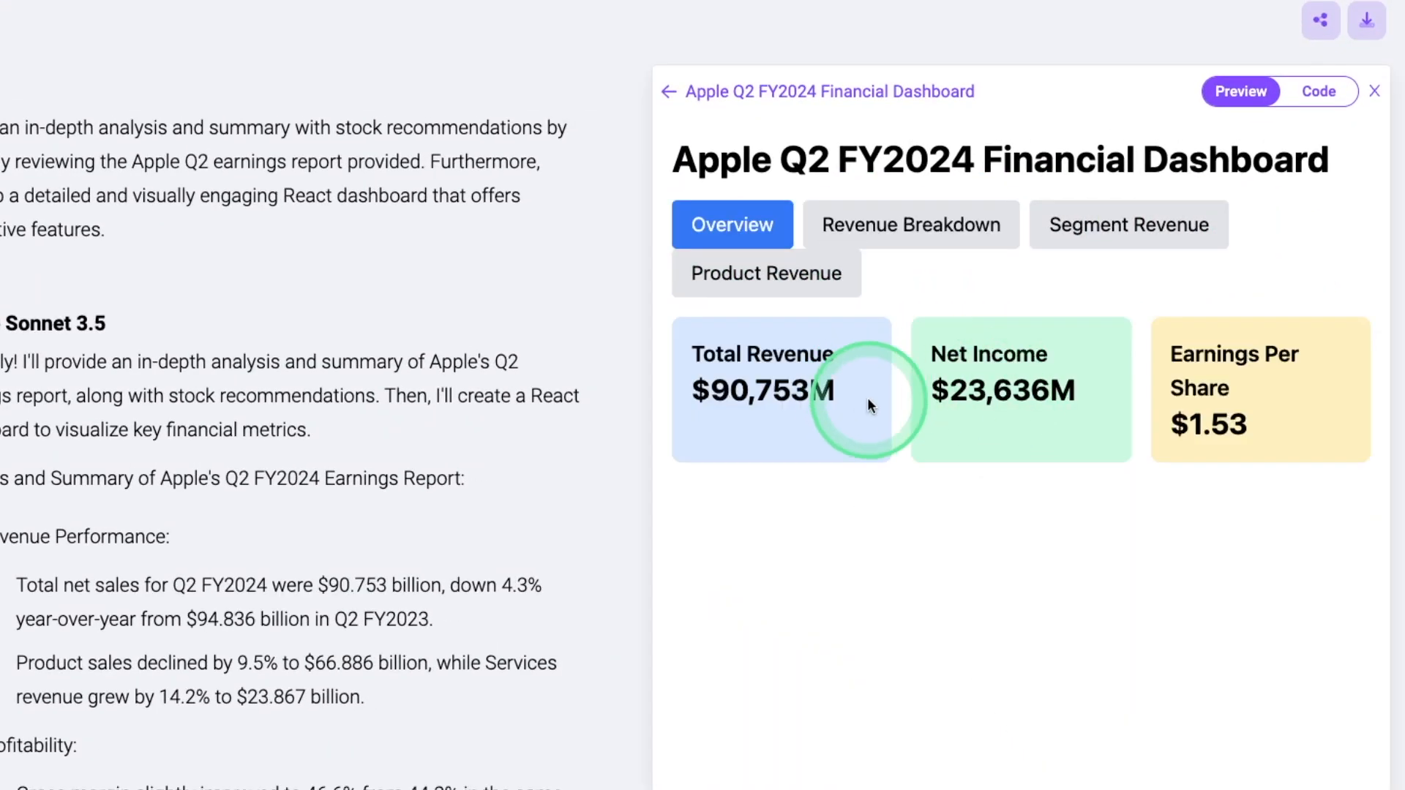
left_click(910, 224)
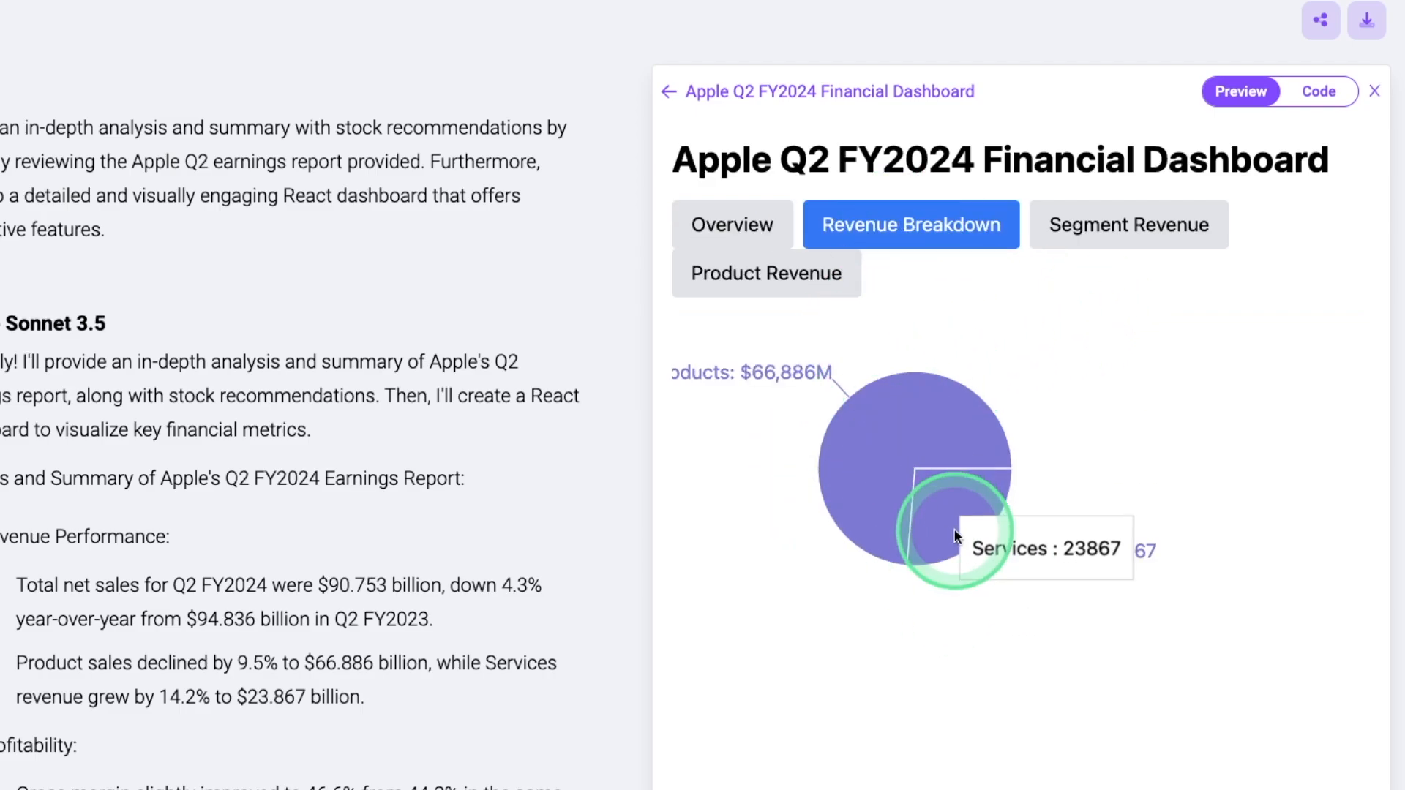
left_click(1128, 224)
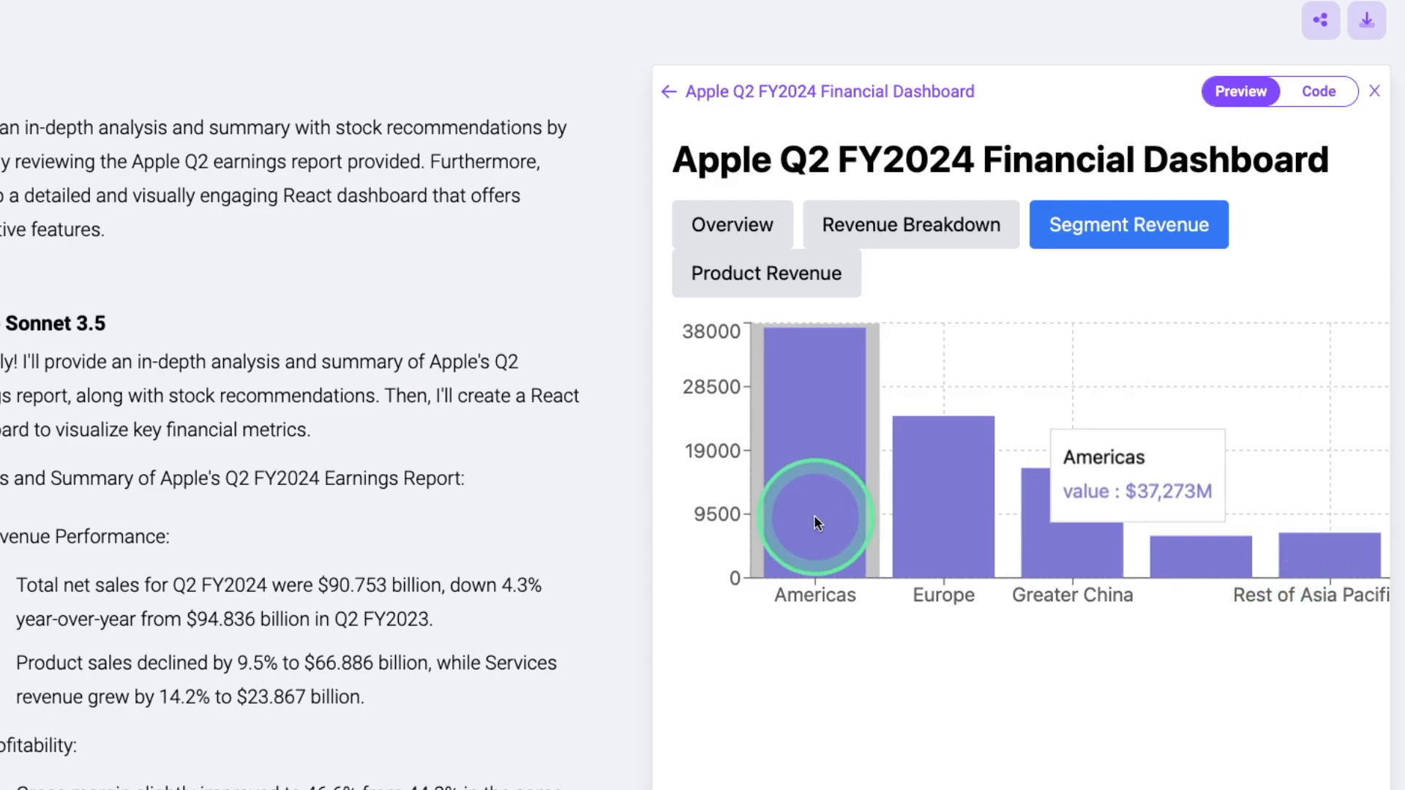
left_click(766, 273)
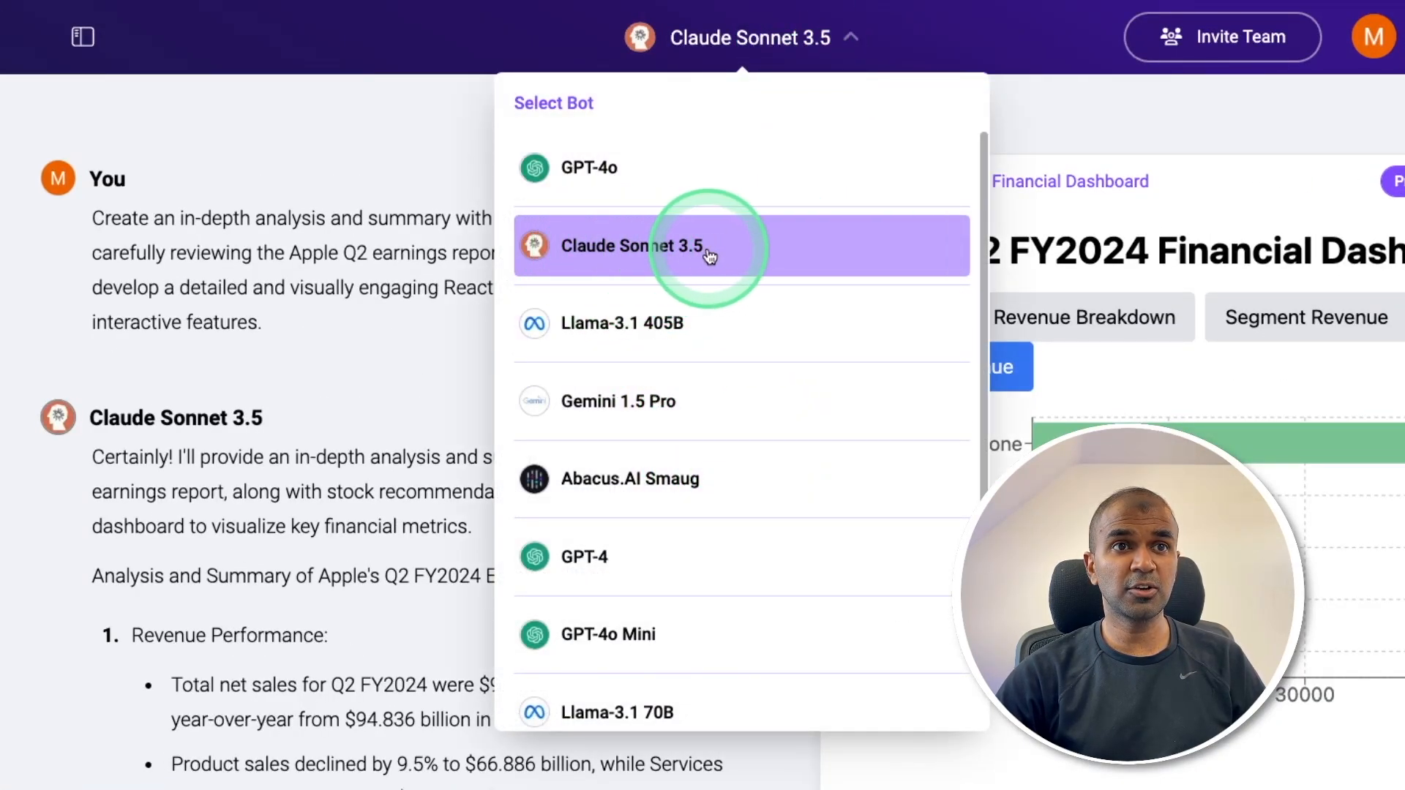
mouse_move(618, 183)
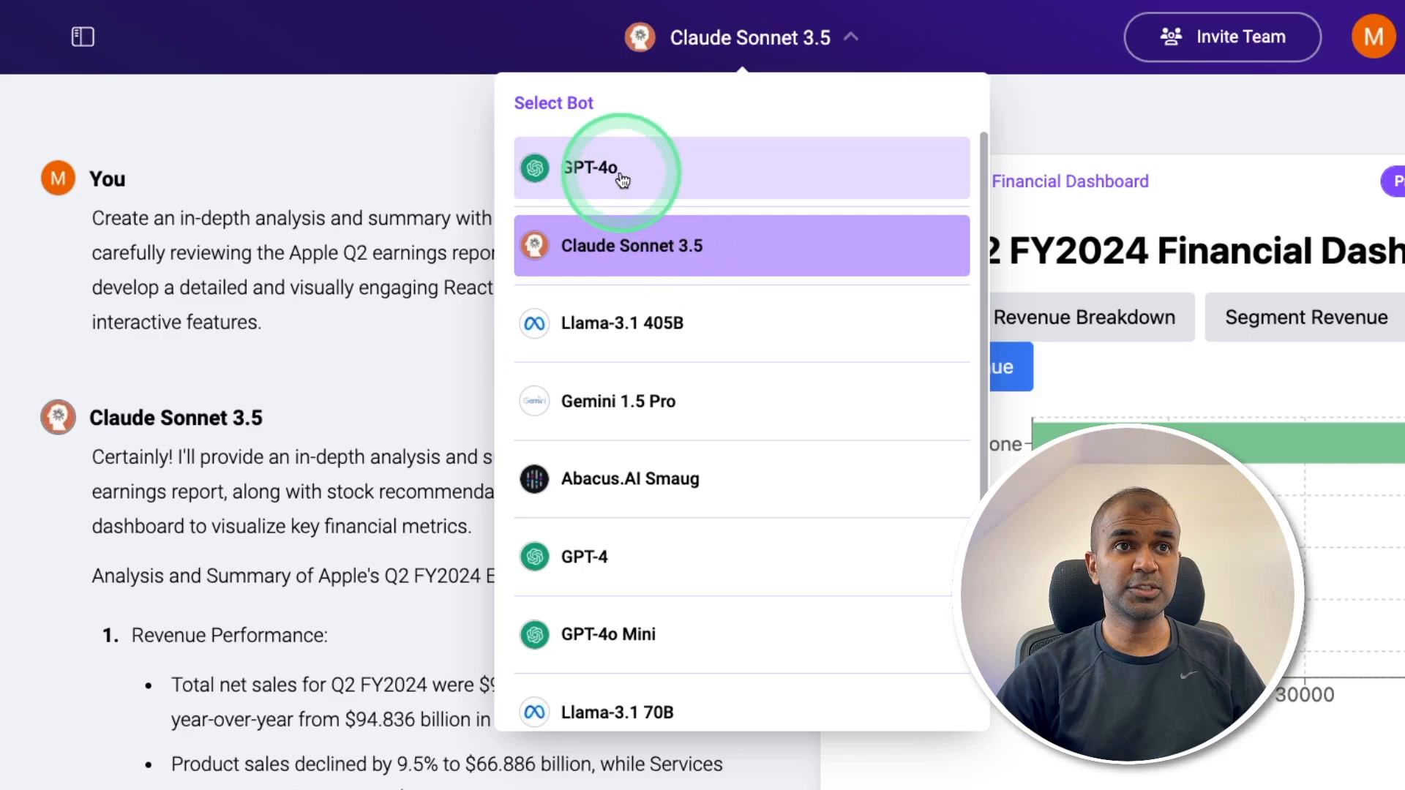
mouse_move(644, 377)
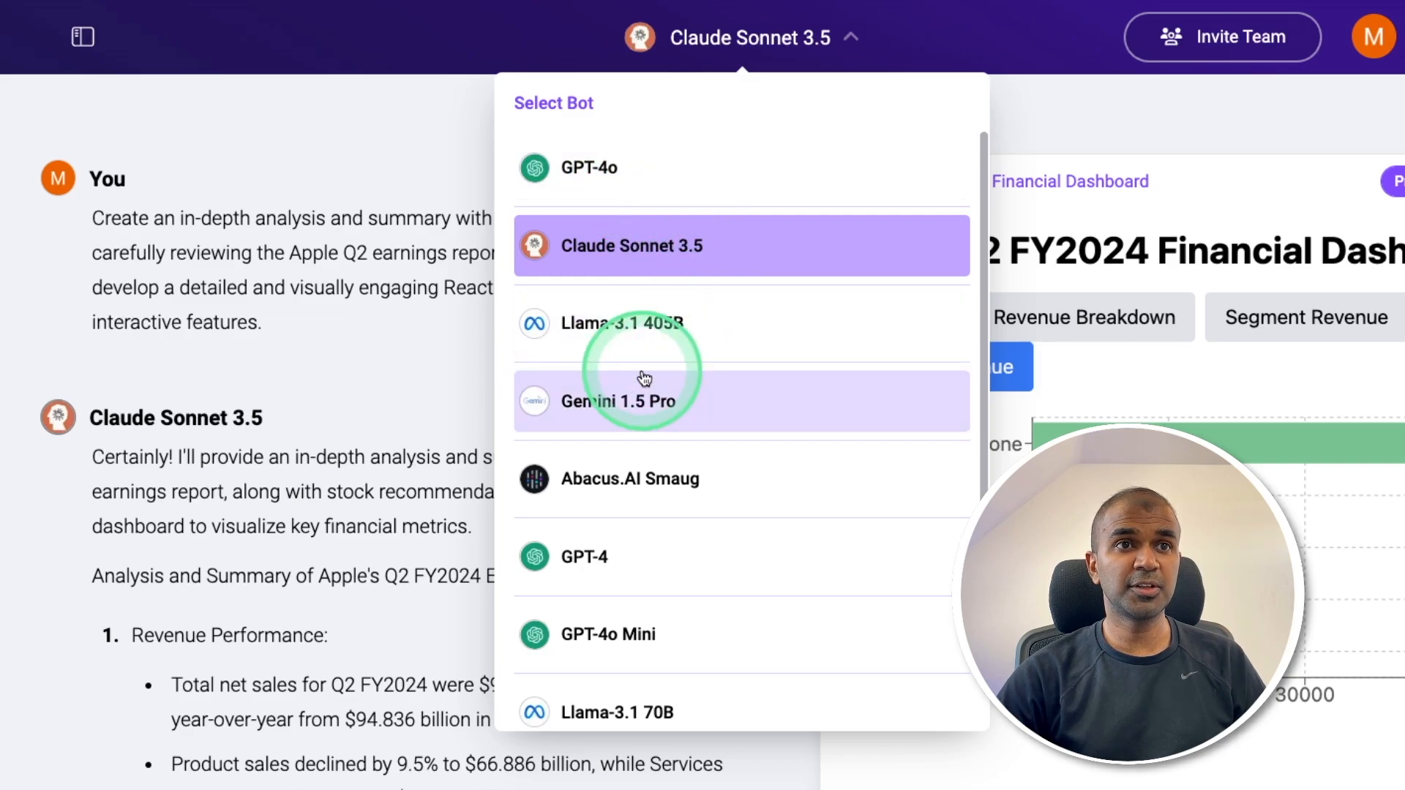
Switch the model to GPT-4o, resend 'Try again', and view the regenerated dashboard's code
left_click(585, 167)
type("Try agai")
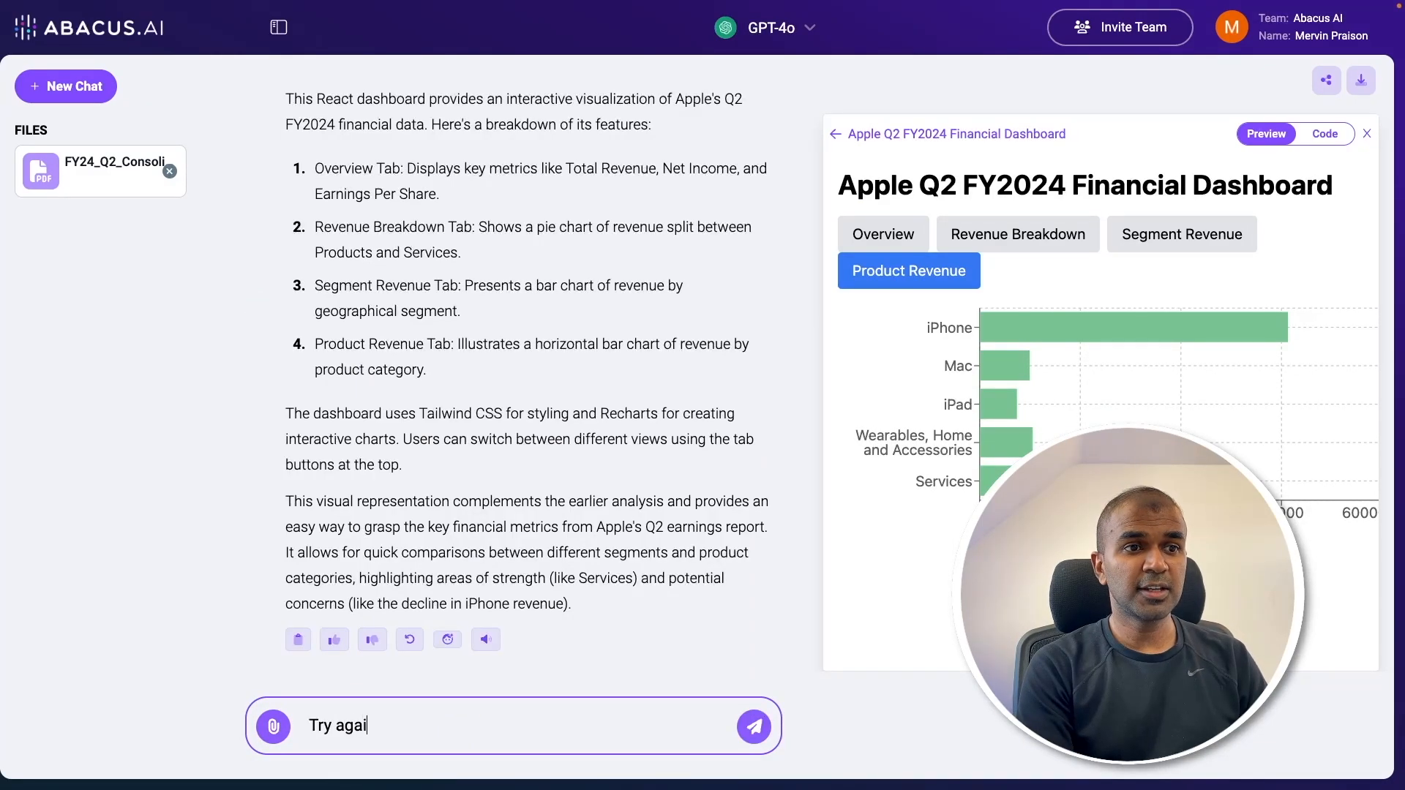
left_click(754, 746)
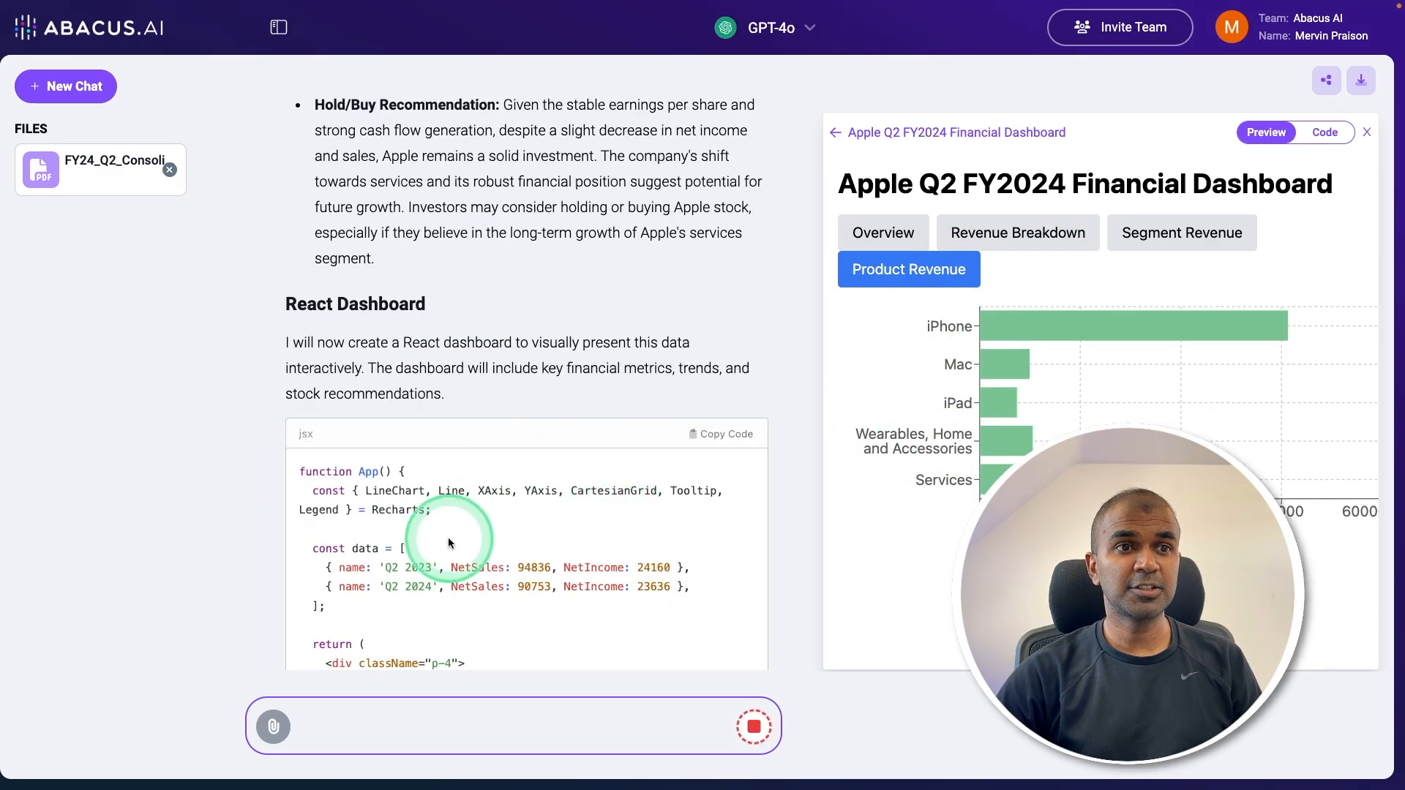
scroll("down", 3)
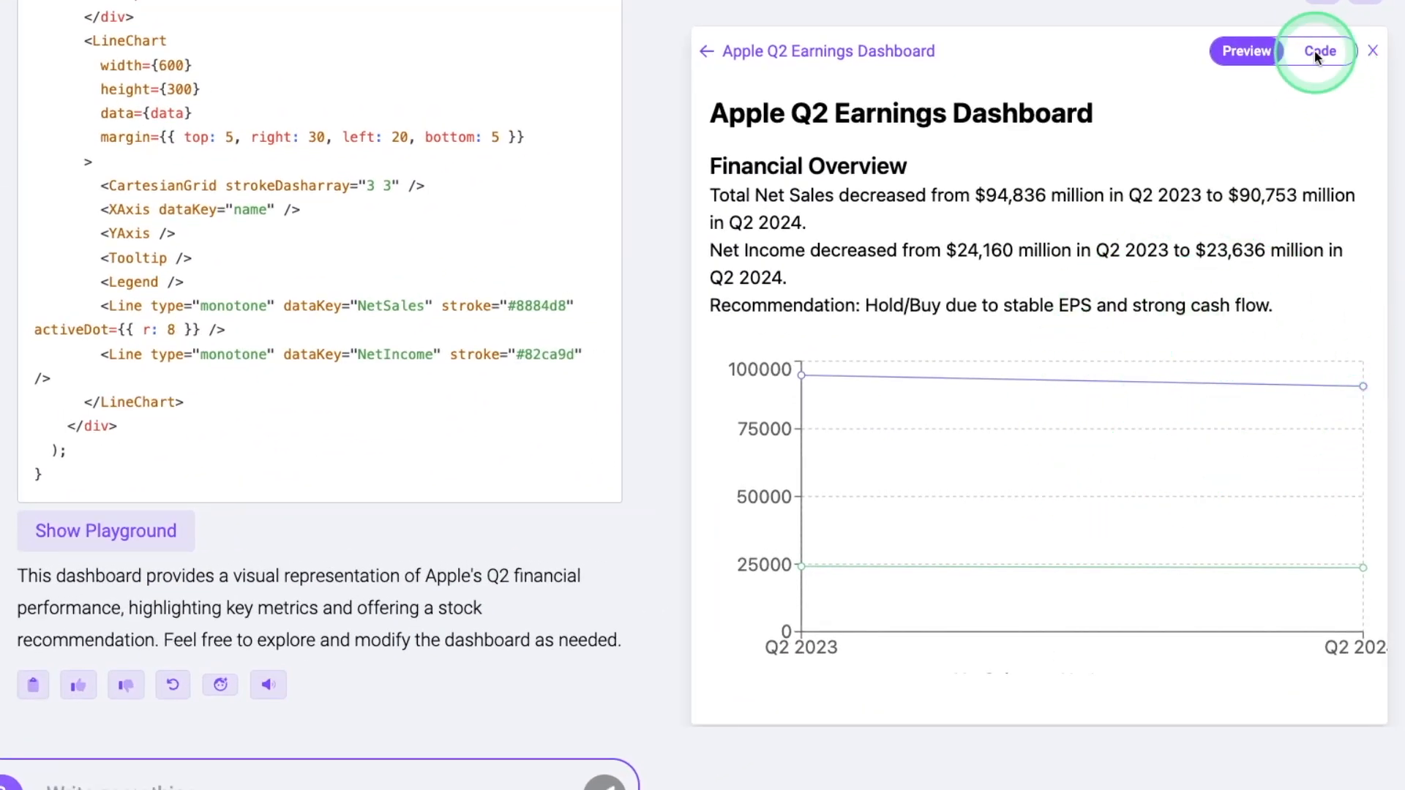
left_click(1317, 50)
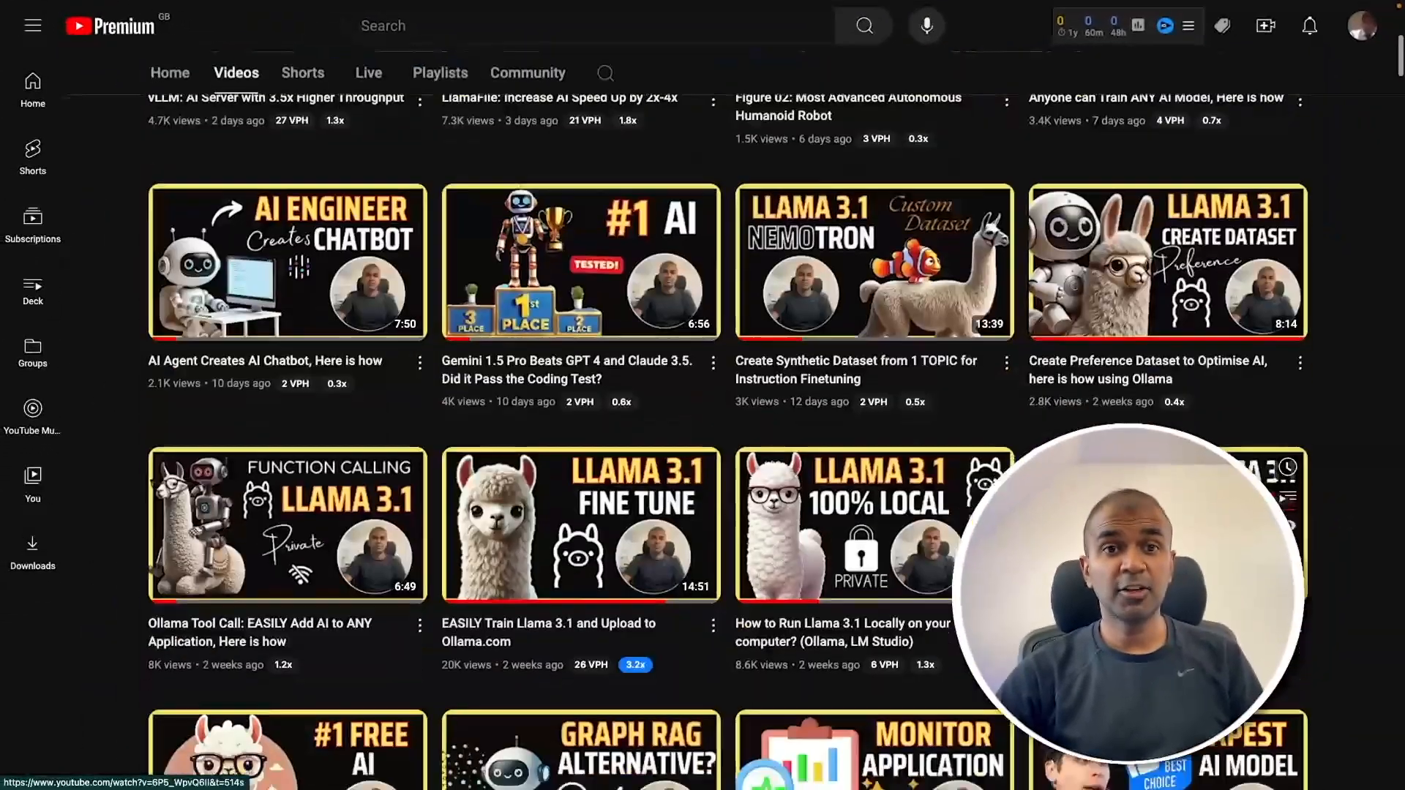
Open the 'vLLM: AI Server with 3.5x Higher Throughput' video from the channel's Videos tab
scroll("down", 3)
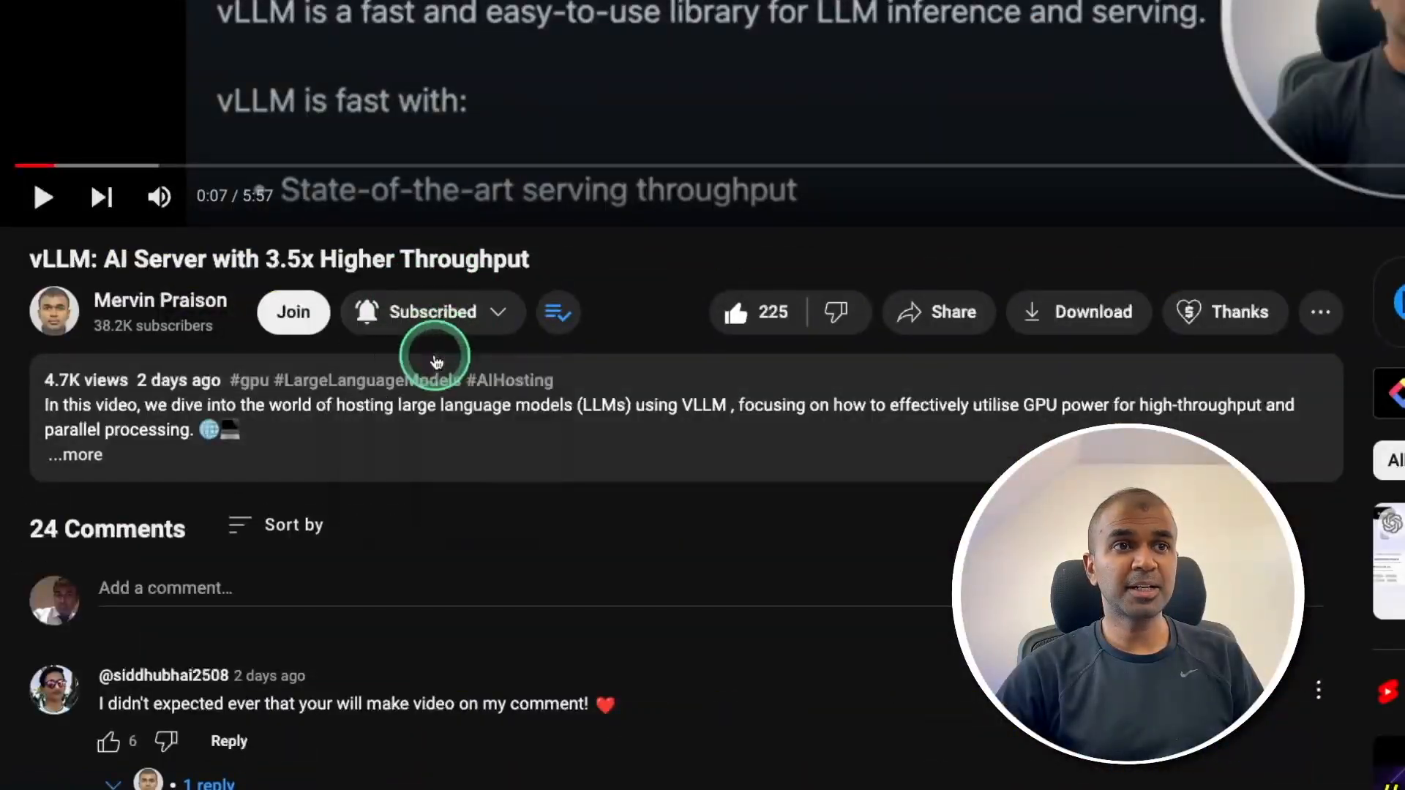
left_click(744, 312)
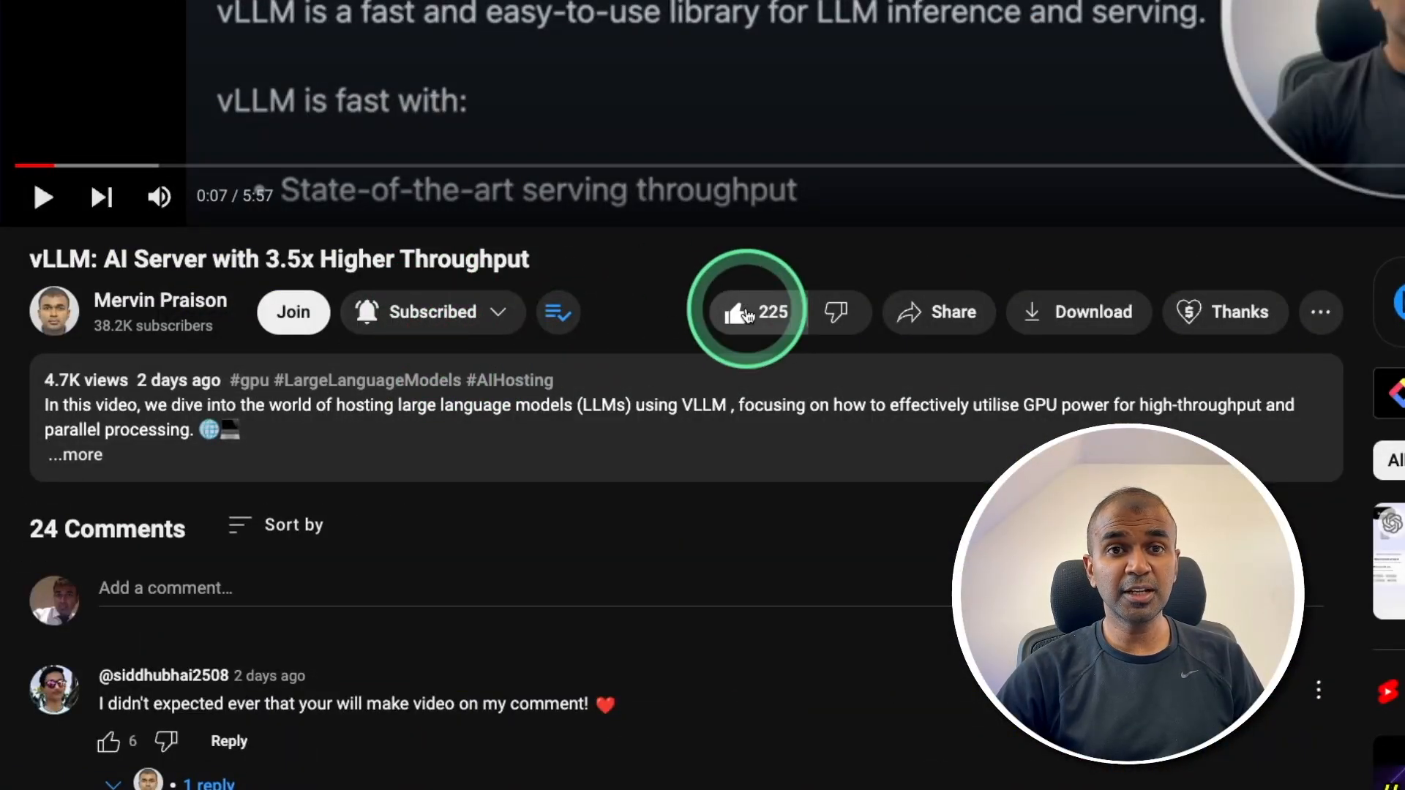
mouse_move(745, 313)
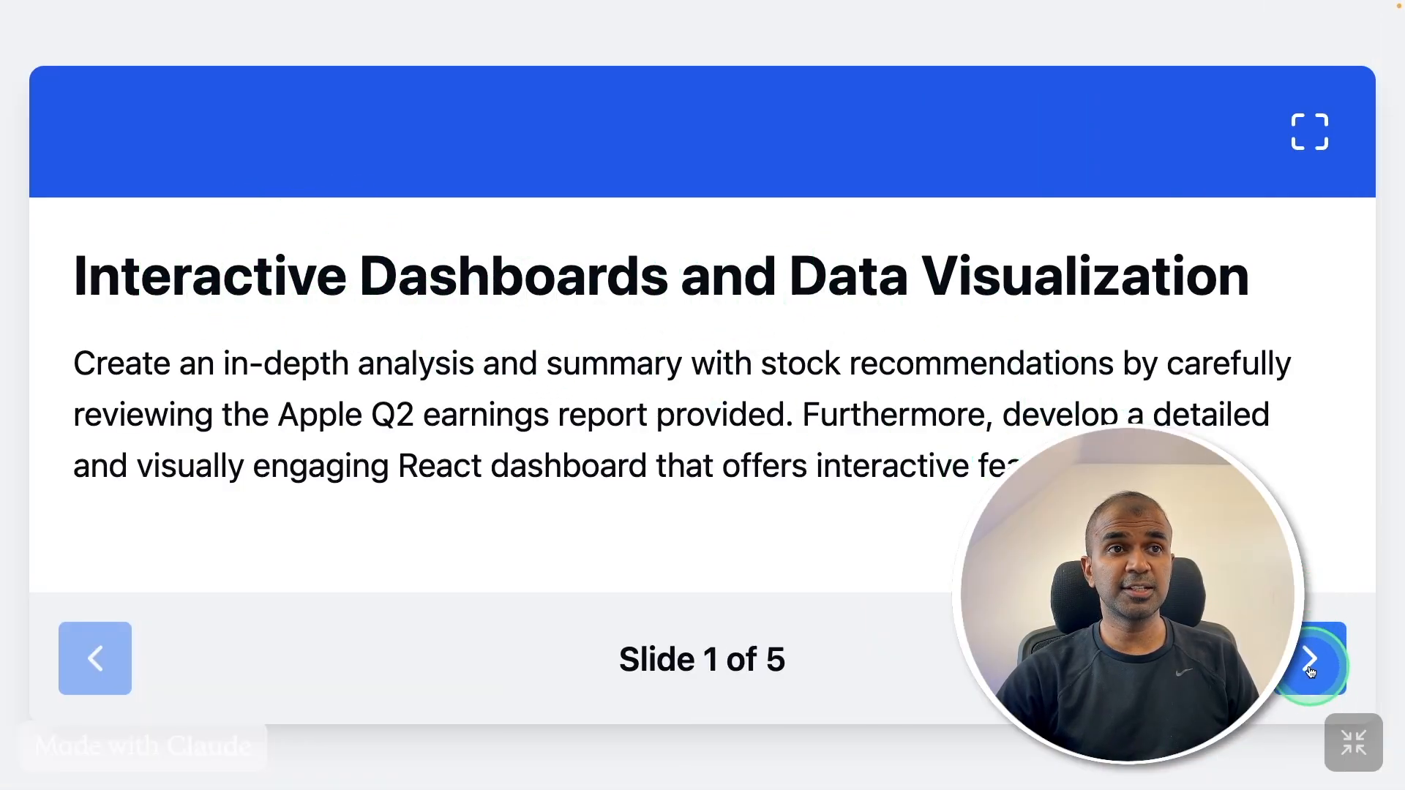
Advance the slideshow two slides to the Game Development Tetris prompt
left_click(1315, 670)
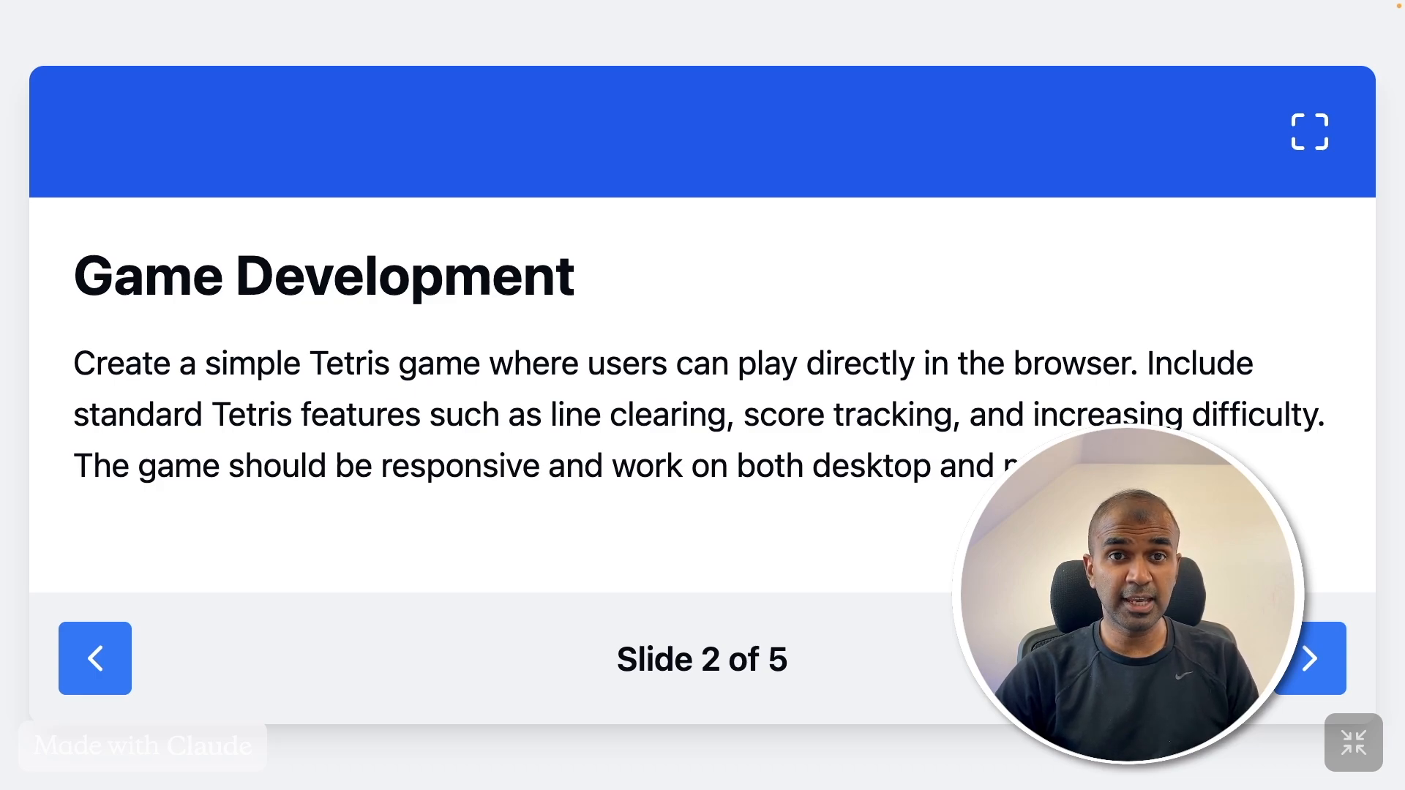
left_click(797, 390)
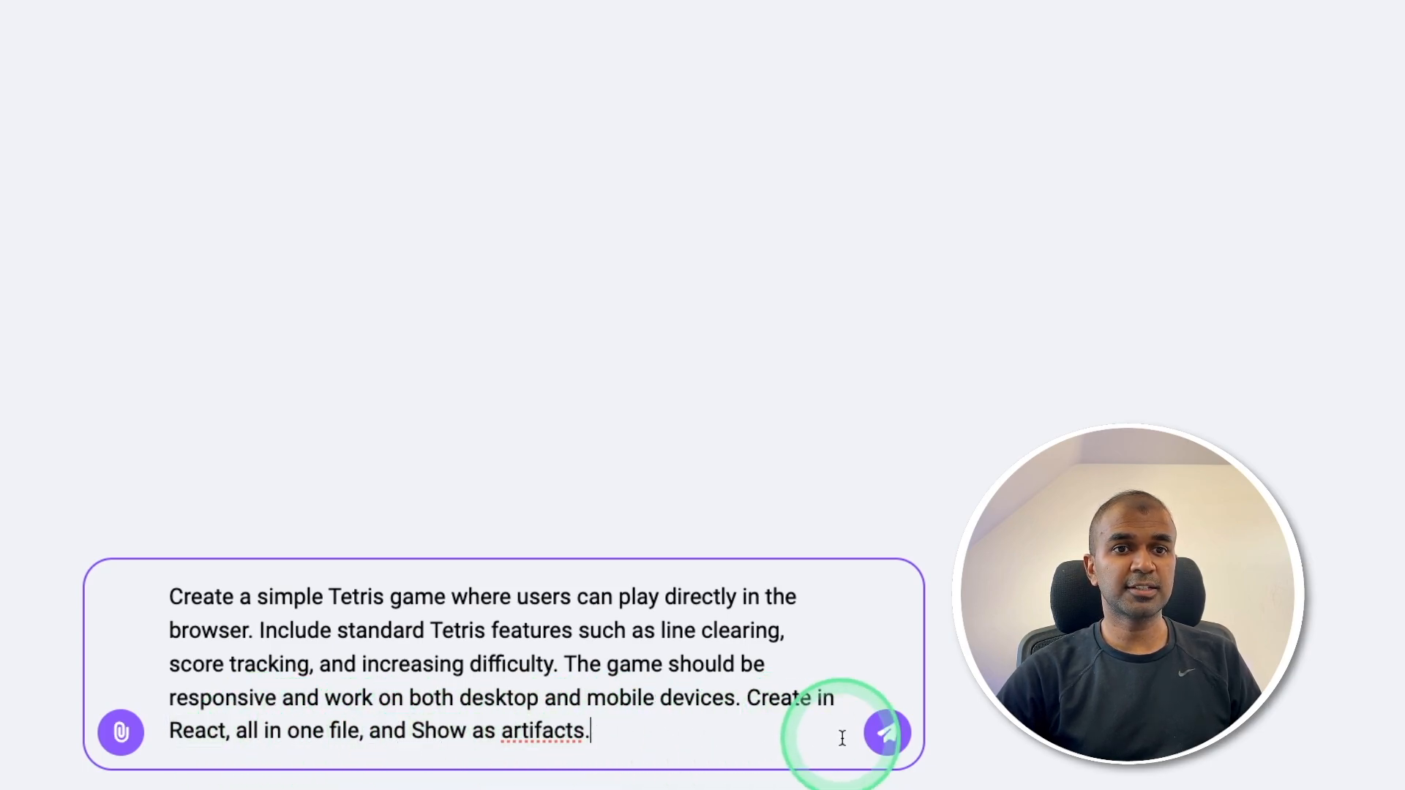
Send the Tetris game request and start a game in the React preview
left_click(886, 730)
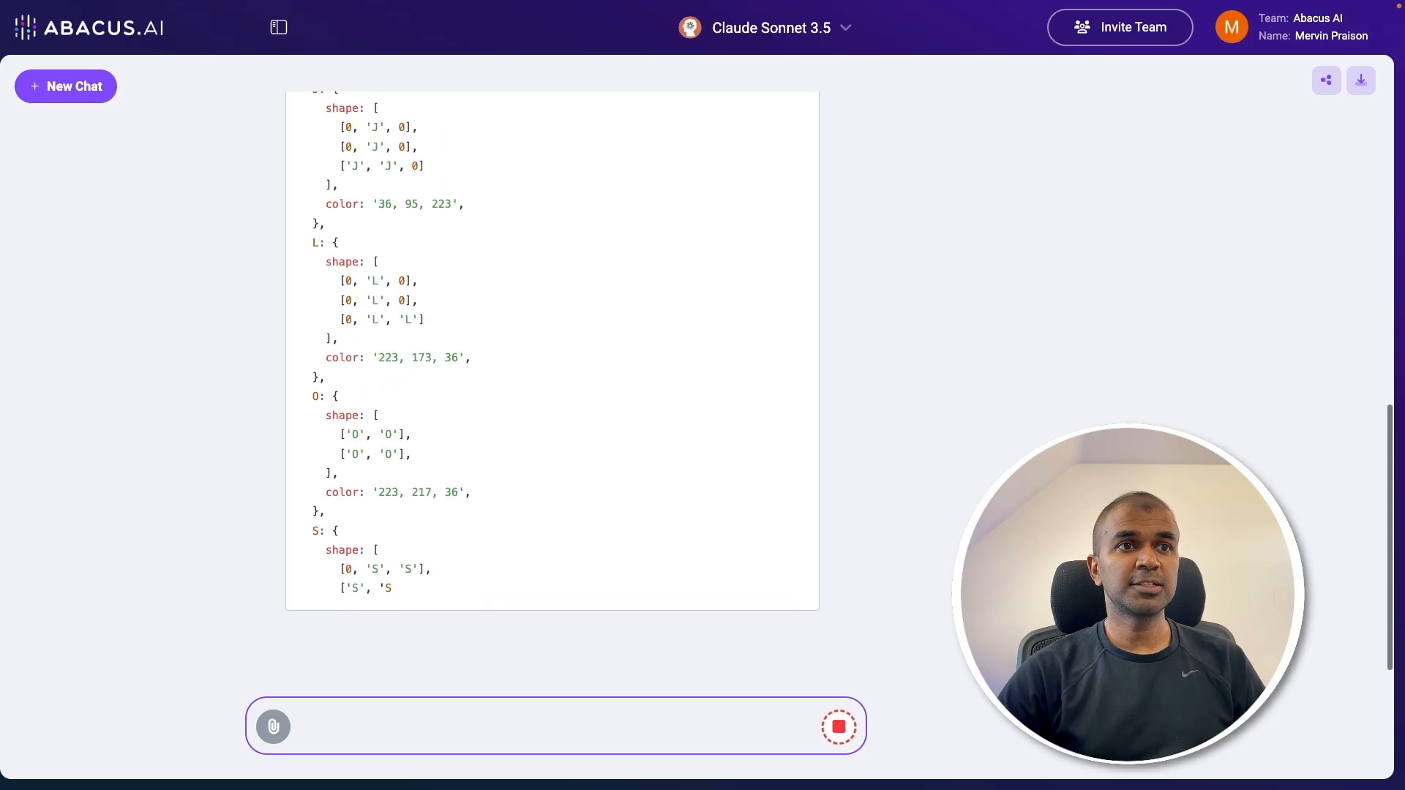
scroll("down", 3)
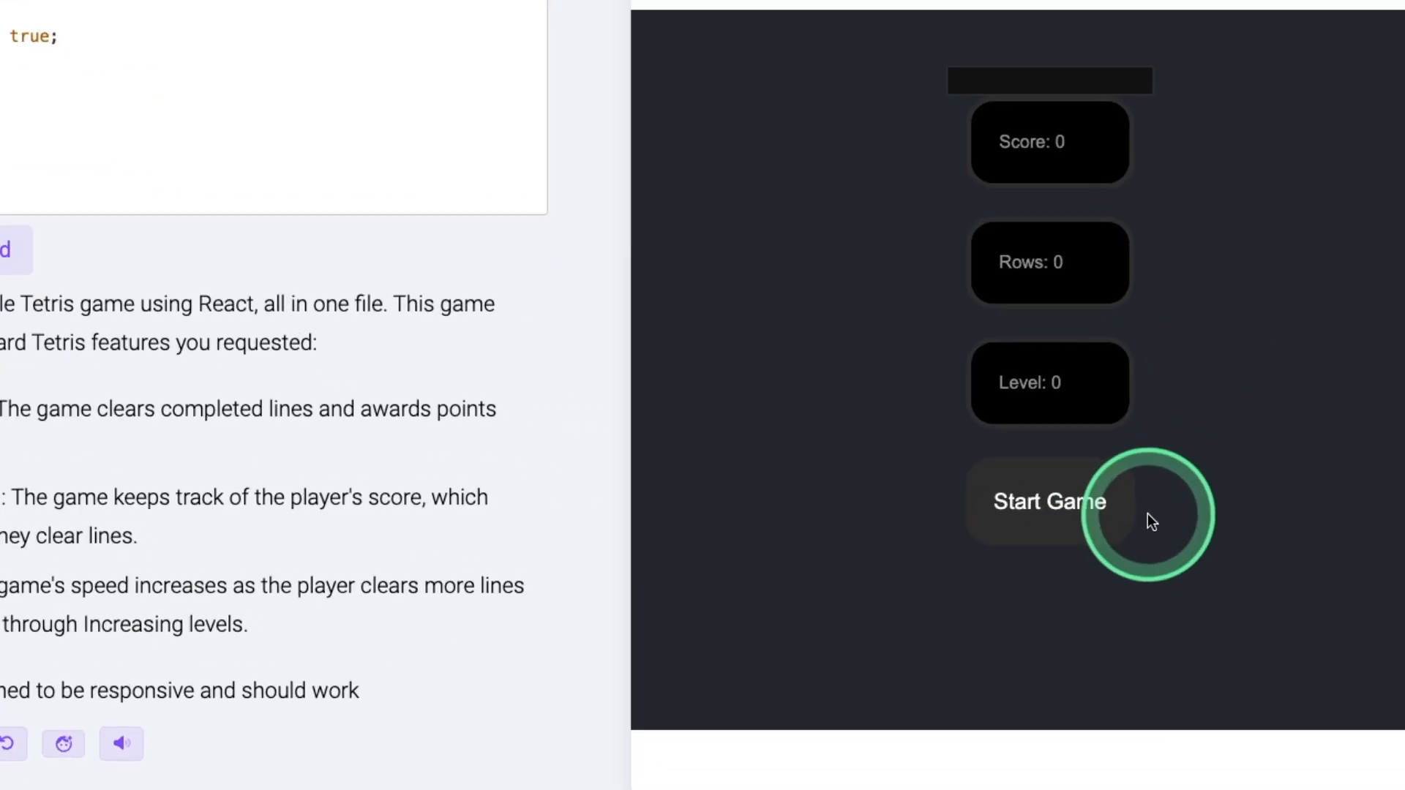
left_click(1049, 501)
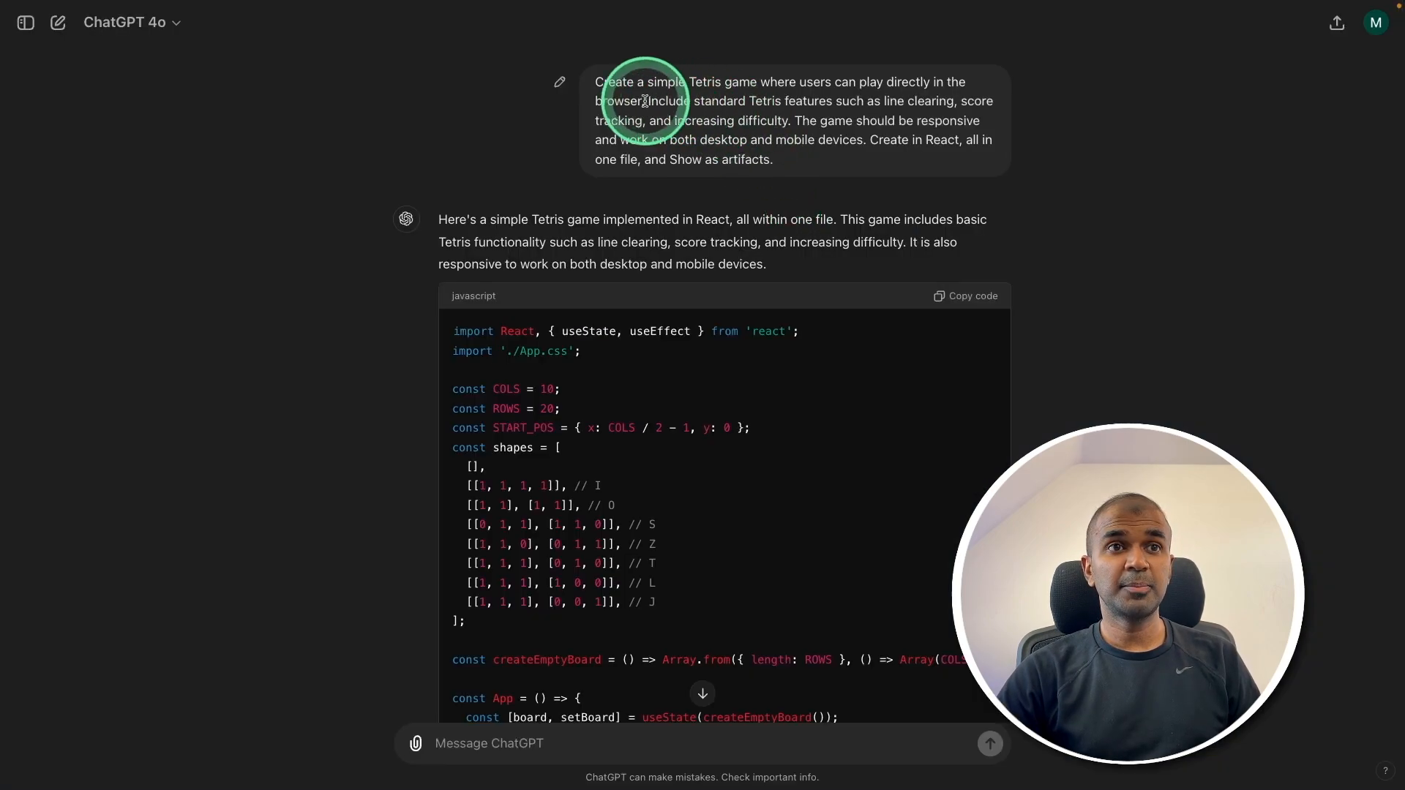
scroll("down", 3)
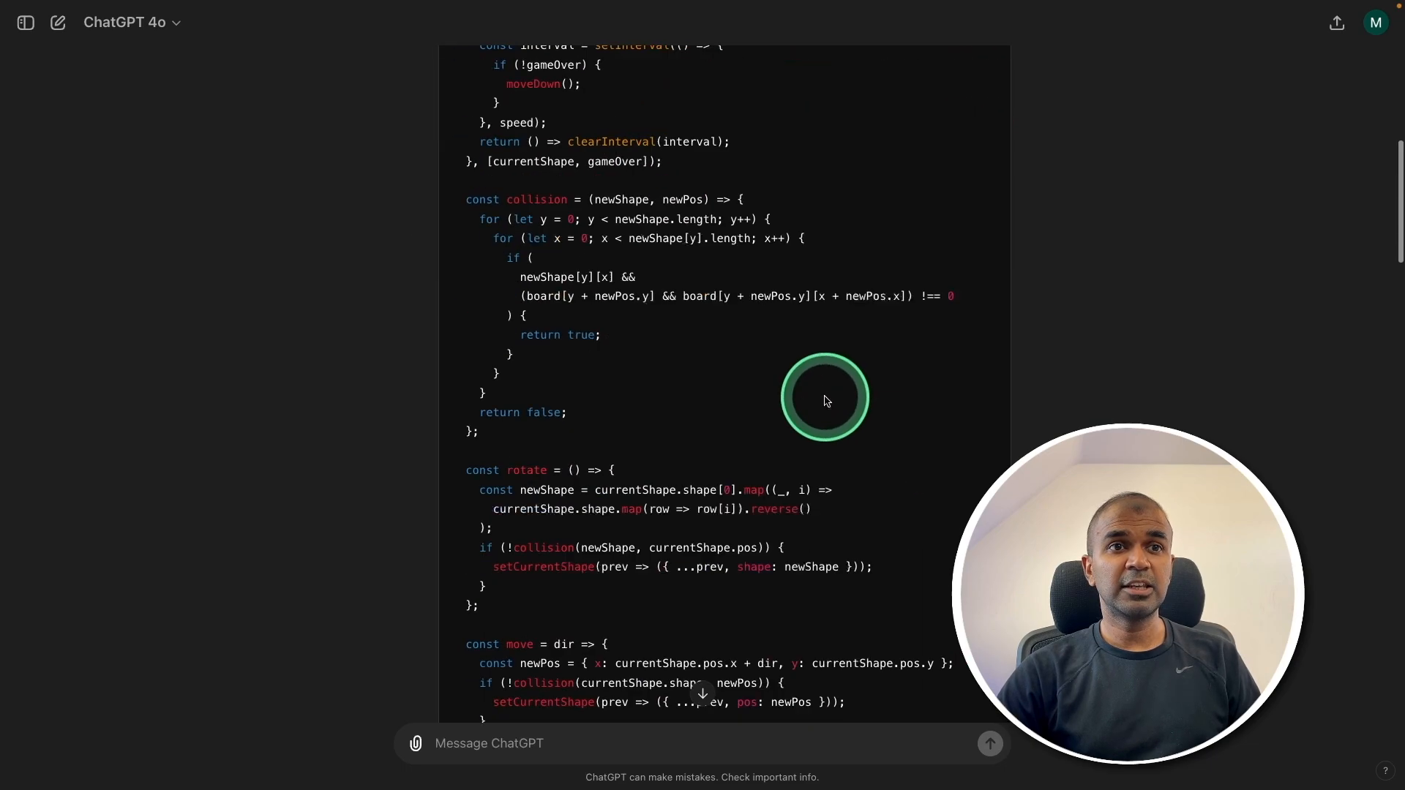
scroll("down", 3)
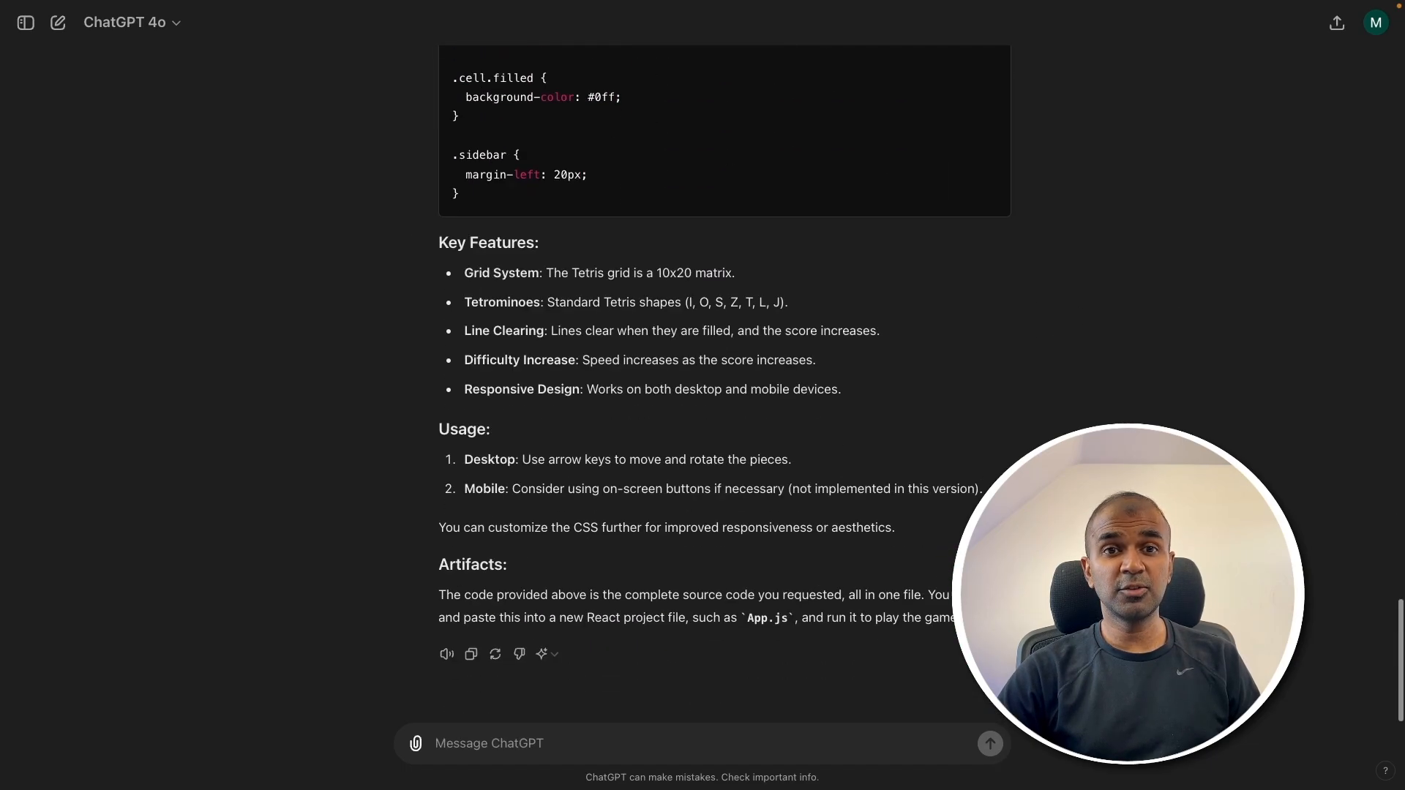
scroll("up", 3)
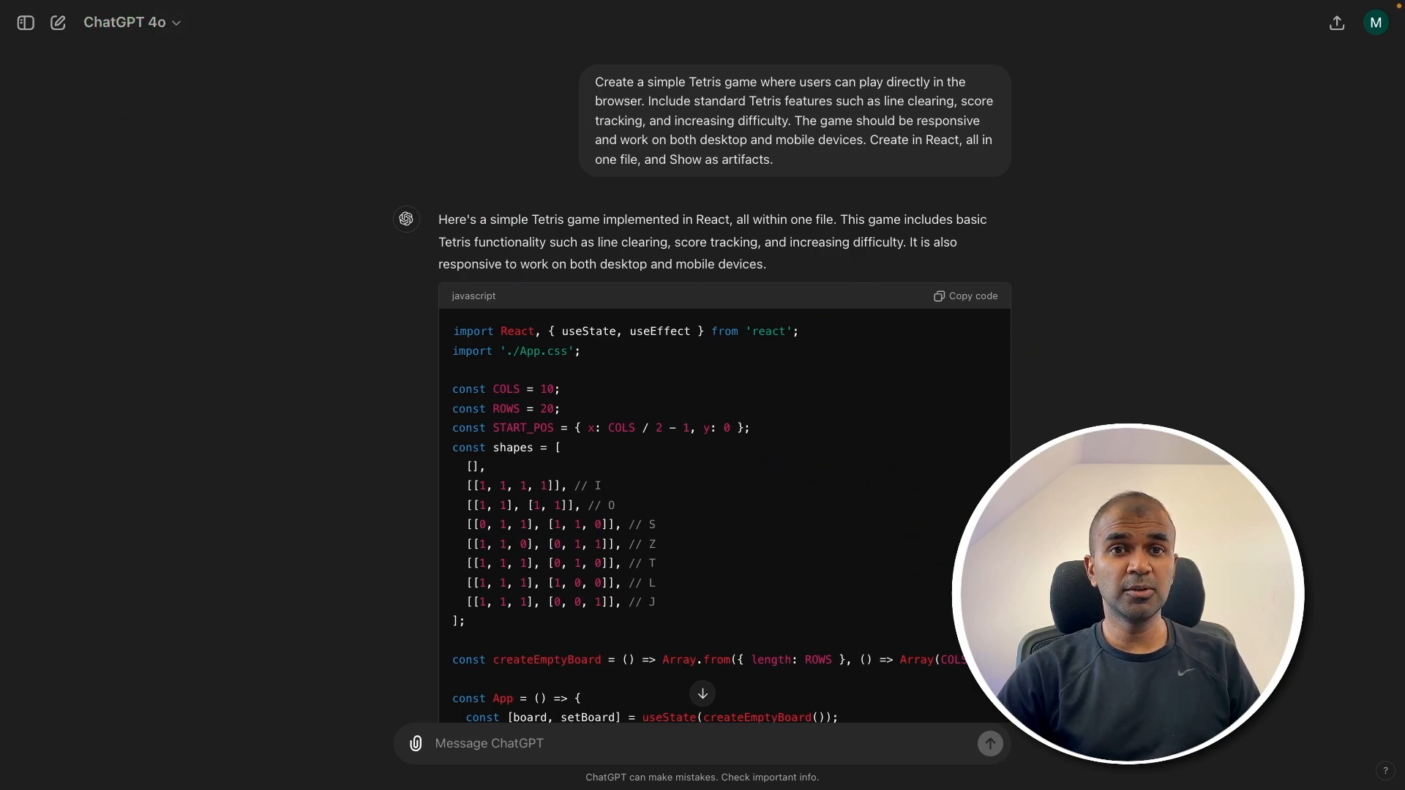
left_click(770, 28)
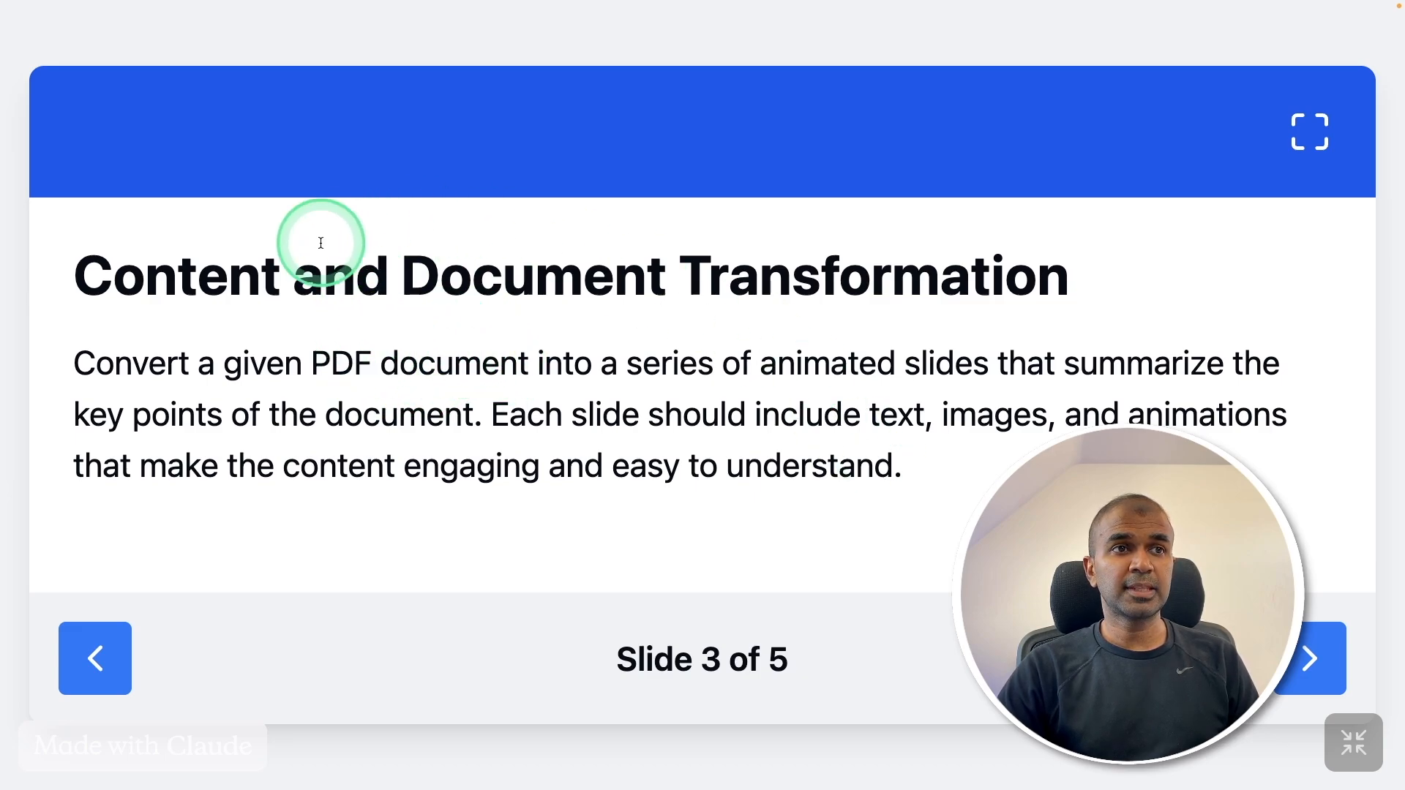
mouse_move(892, 284)
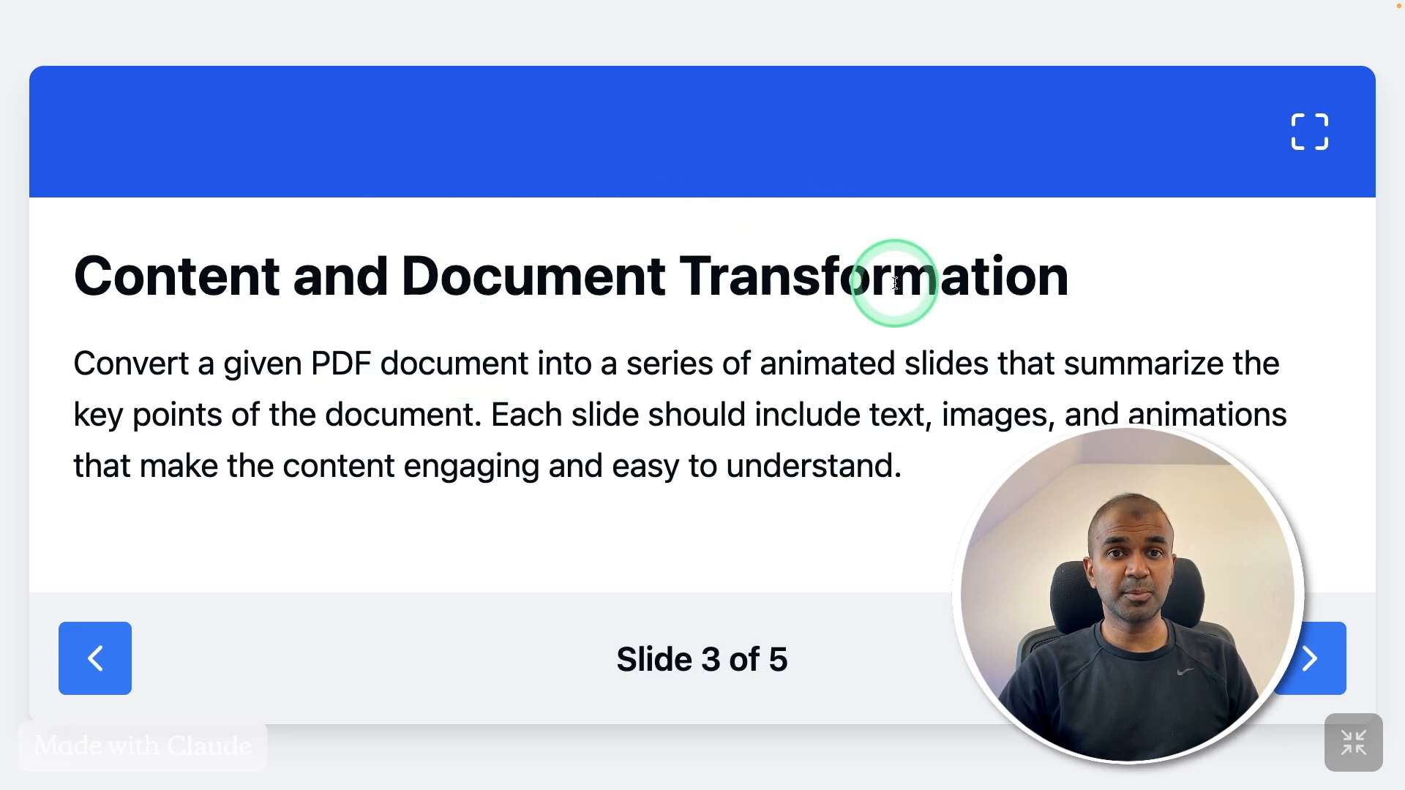
mouse_move(67, 363)
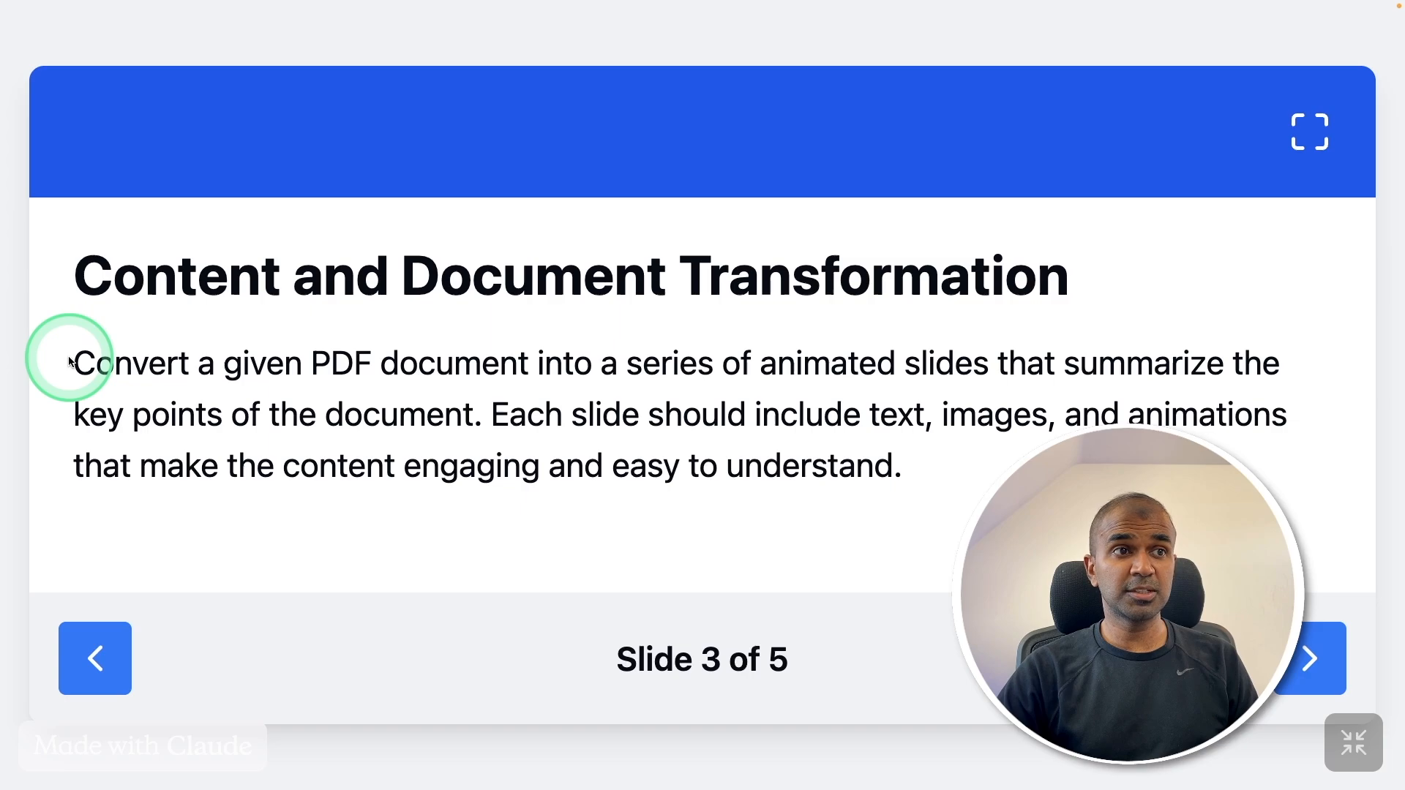
left_click_drag(73, 363, 758, 363)
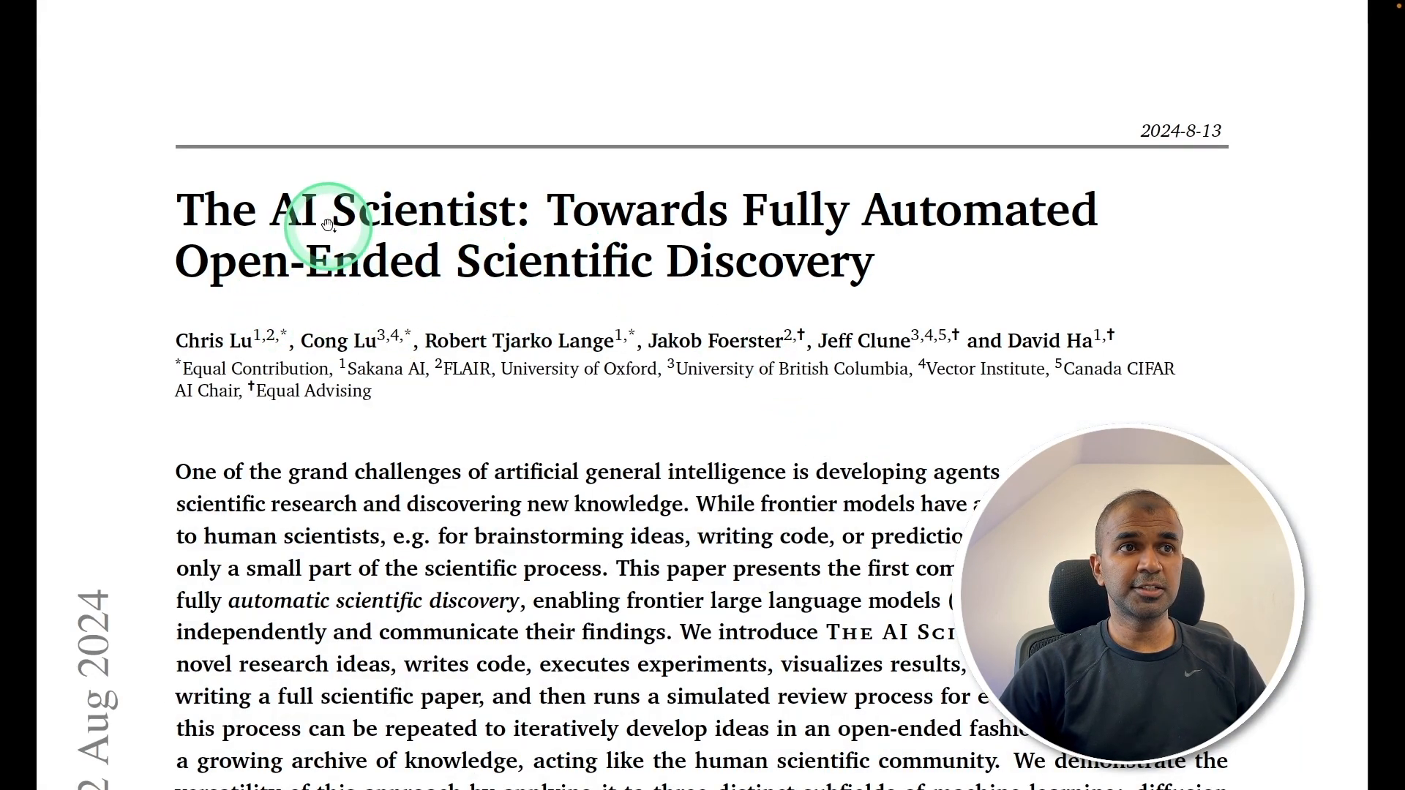
Send 'Give me key points' about 2408.06292v1.pdf and move to the next slide
scroll("down", 3)
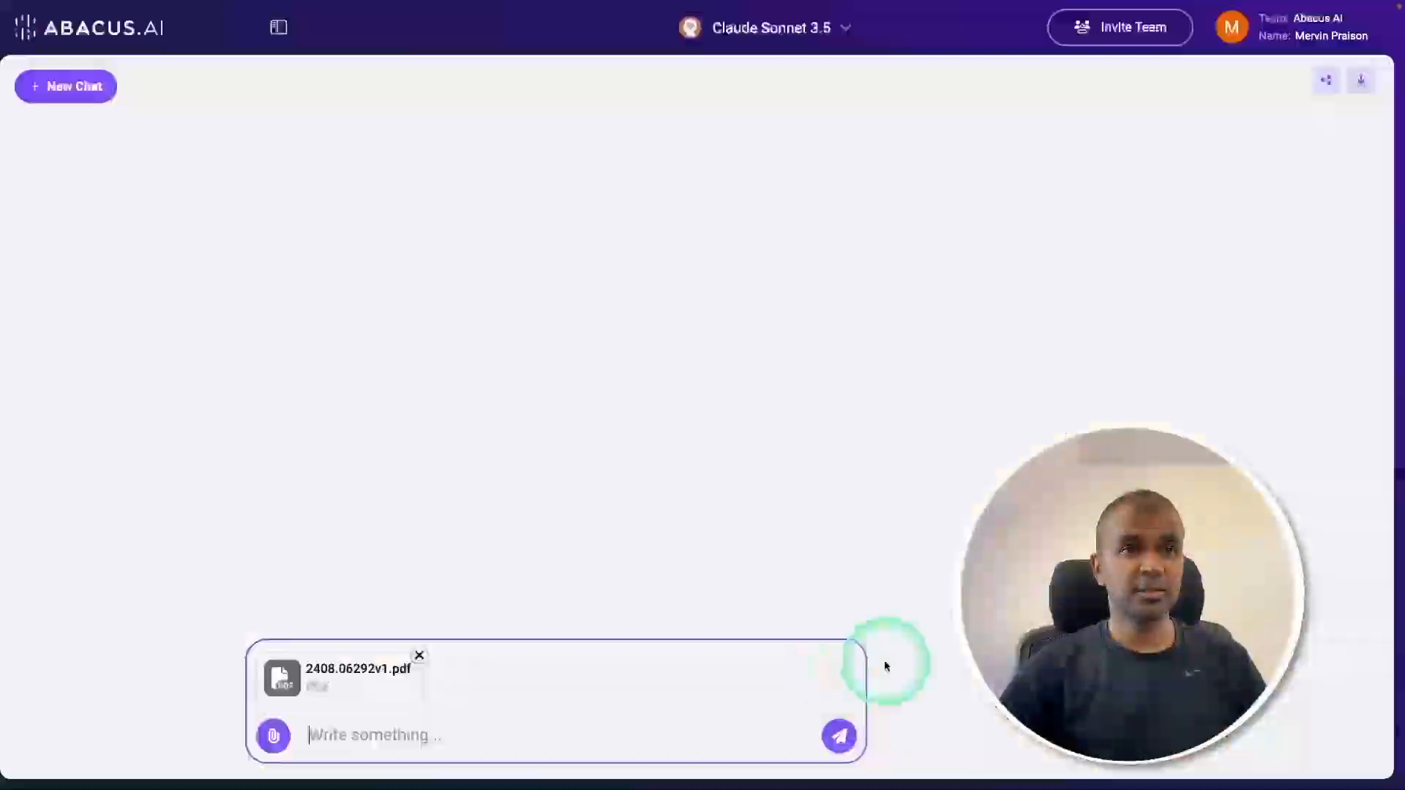
type("Give me key po")
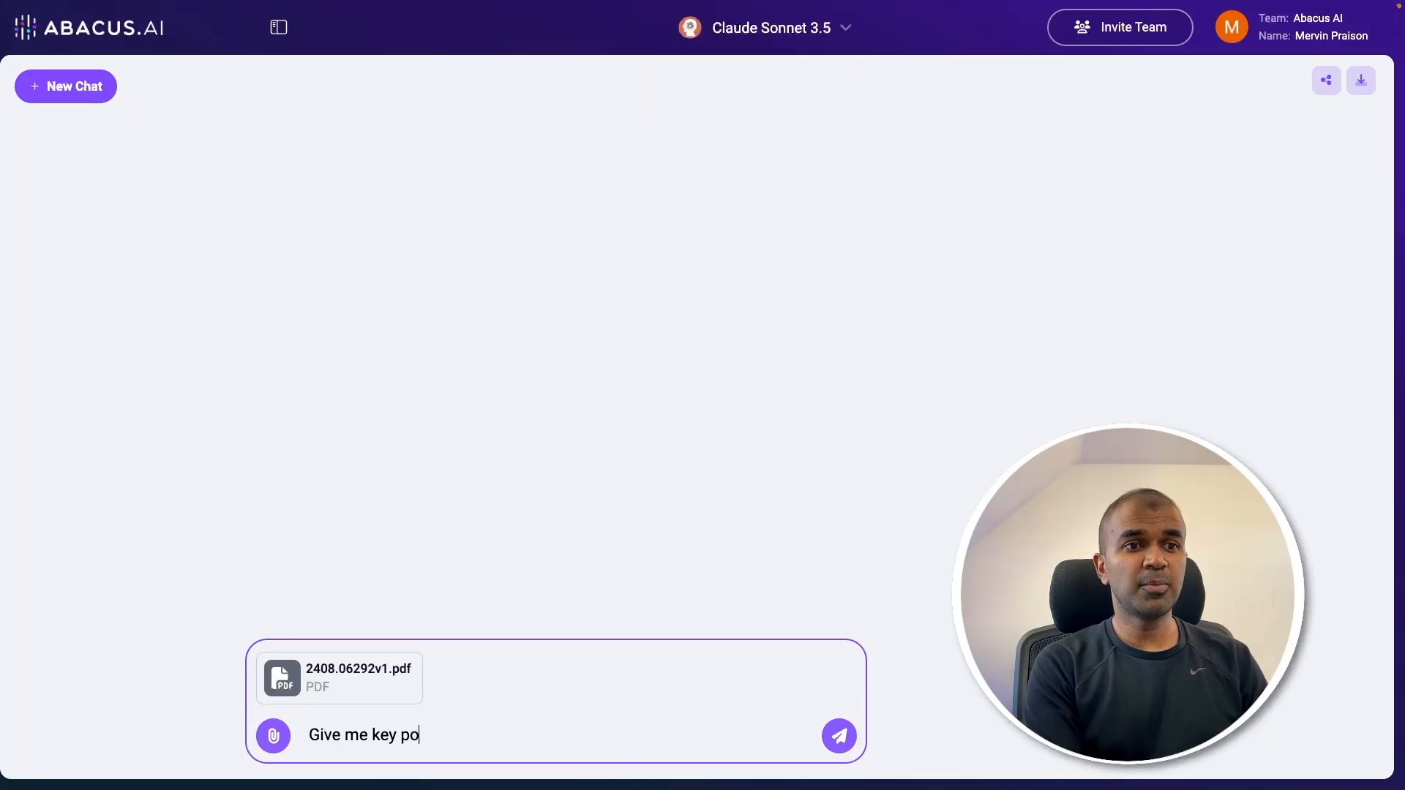
left_click(838, 735)
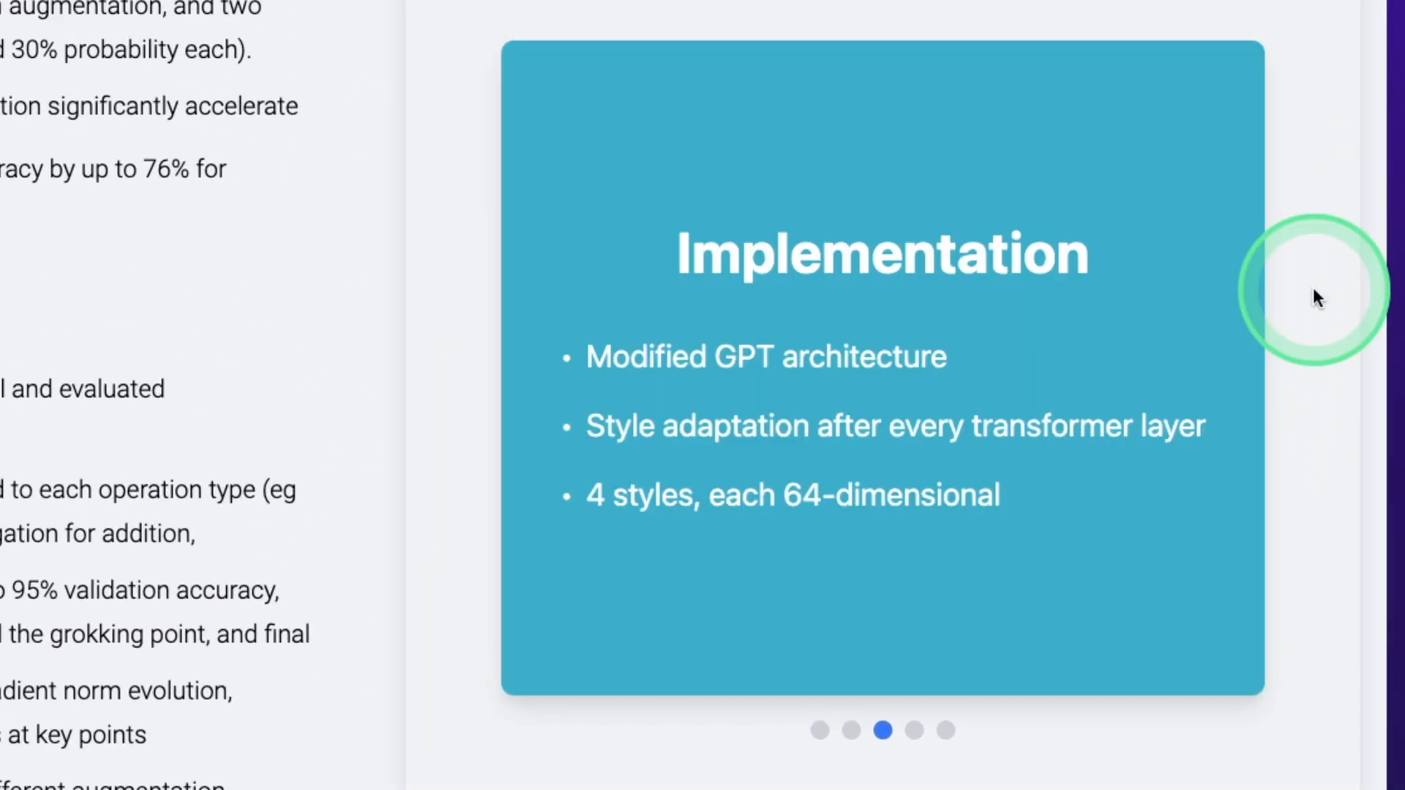
left_click(1308, 295)
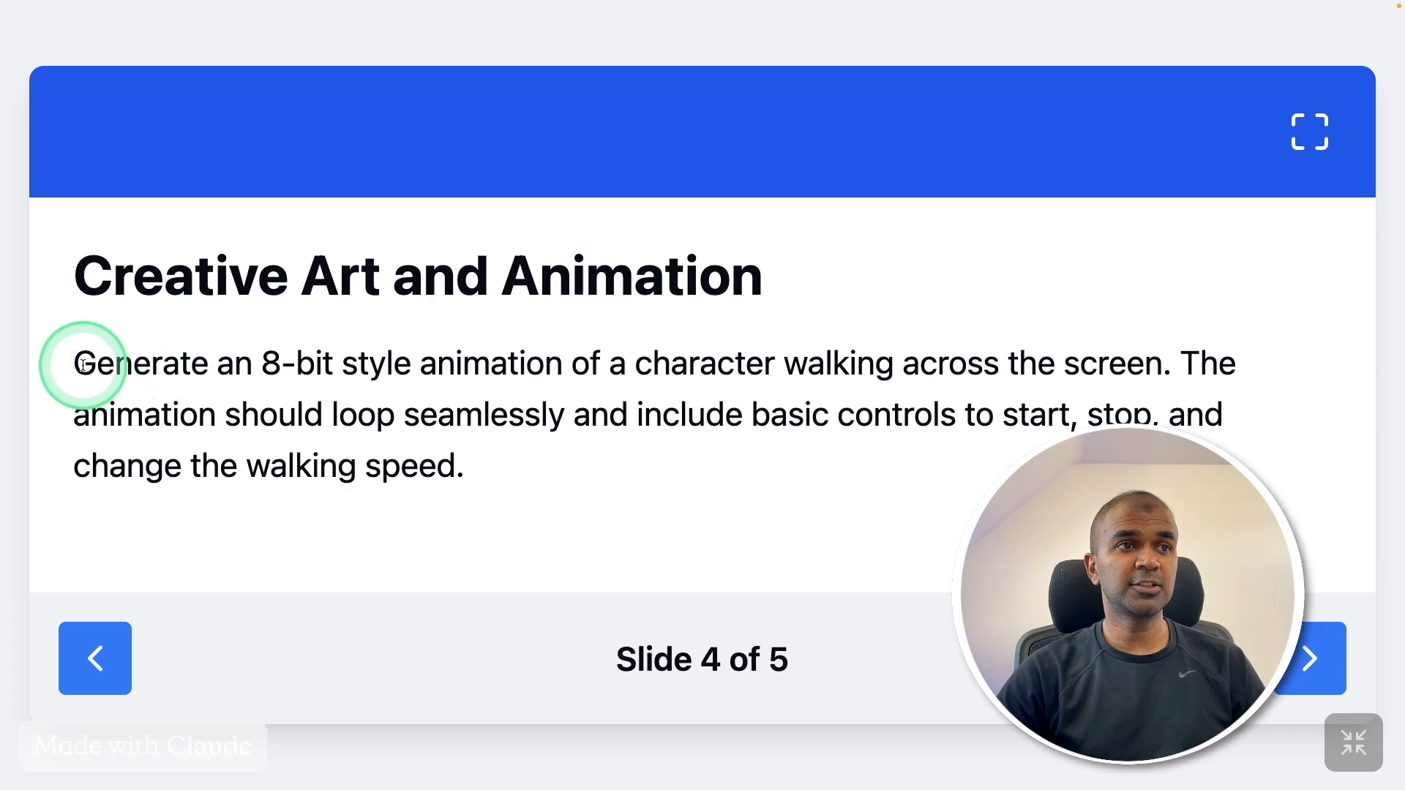
Highlight 'Generate an 8-bit style animation' on the Creative Art and Animation slide
left_click_drag(76, 363, 546, 363)
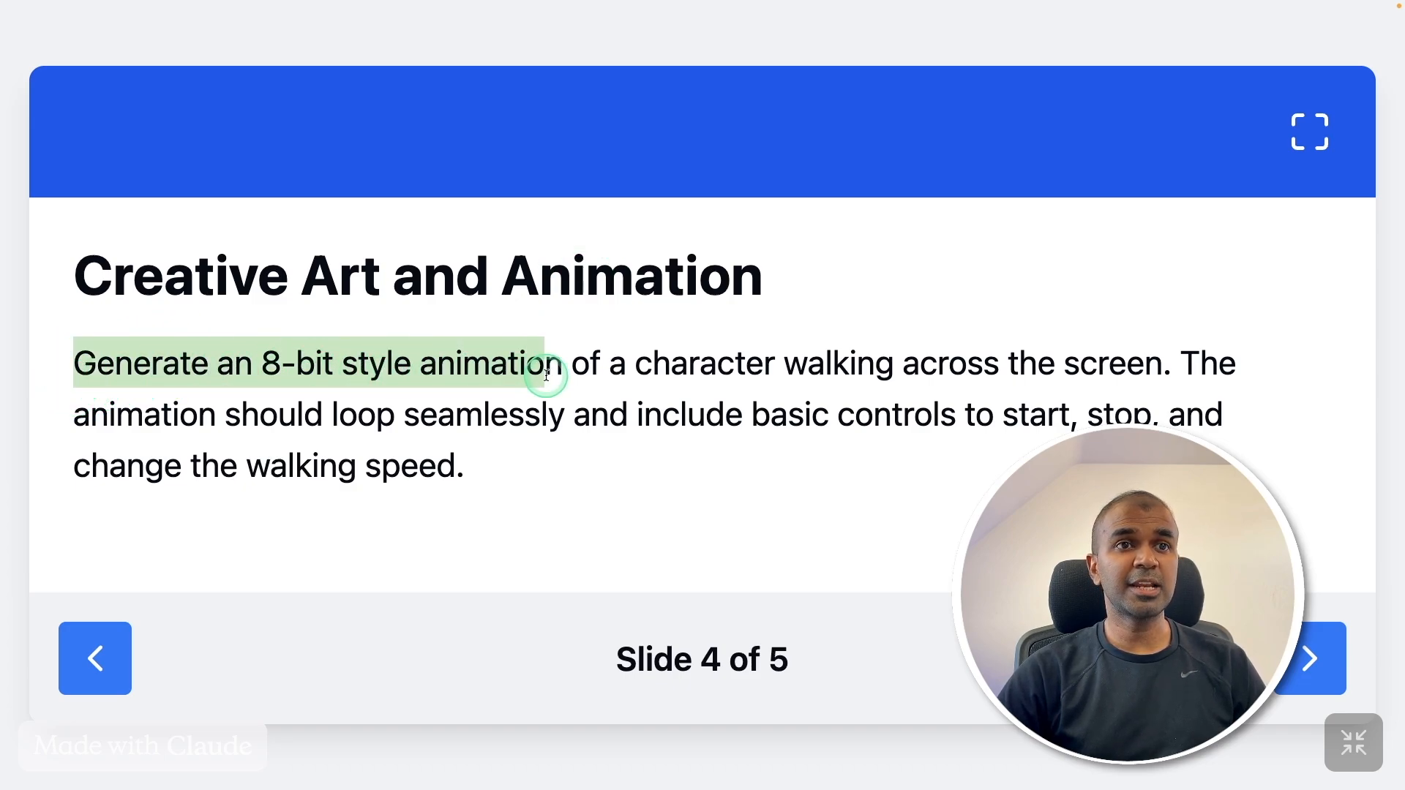
left_click_drag(546, 363, 1070, 363)
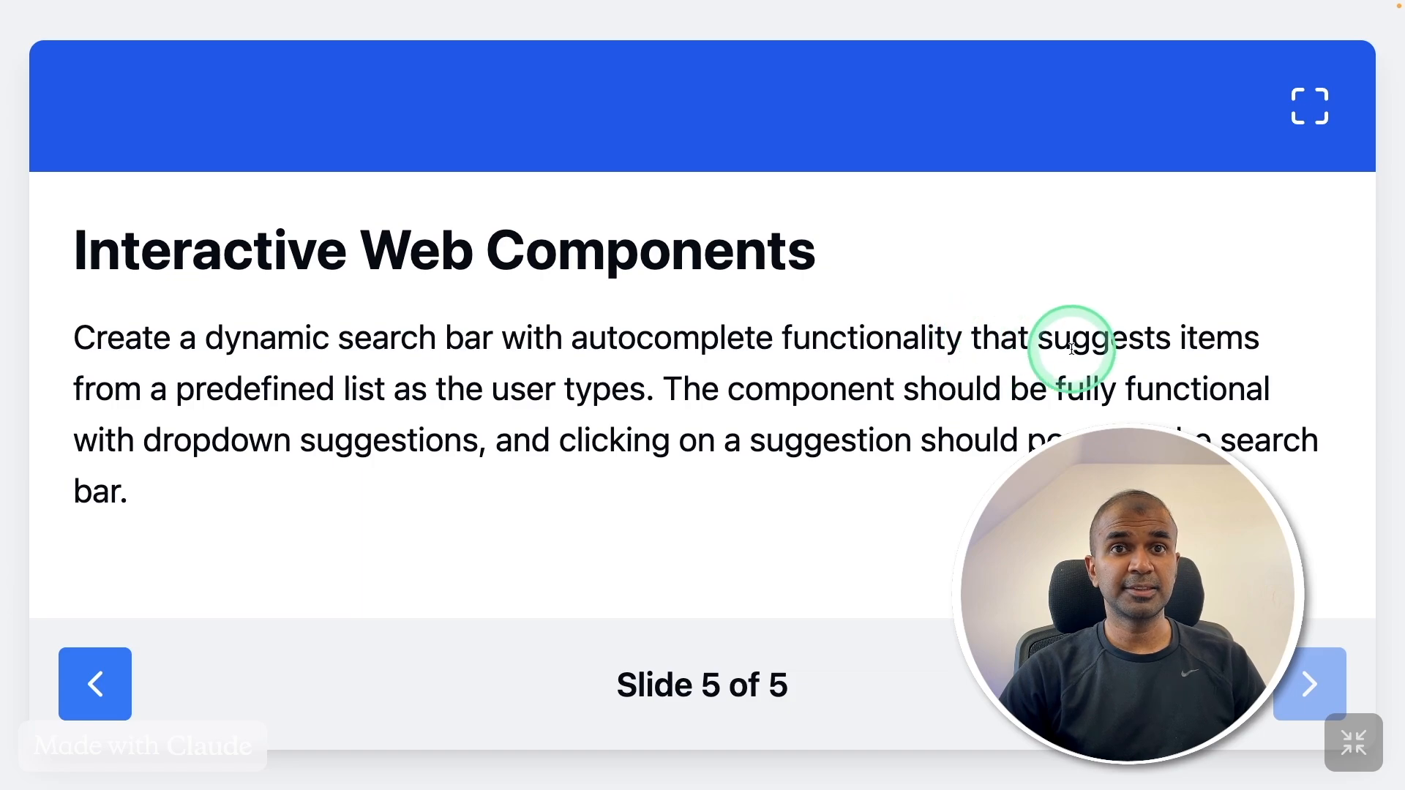
mouse_move(393, 396)
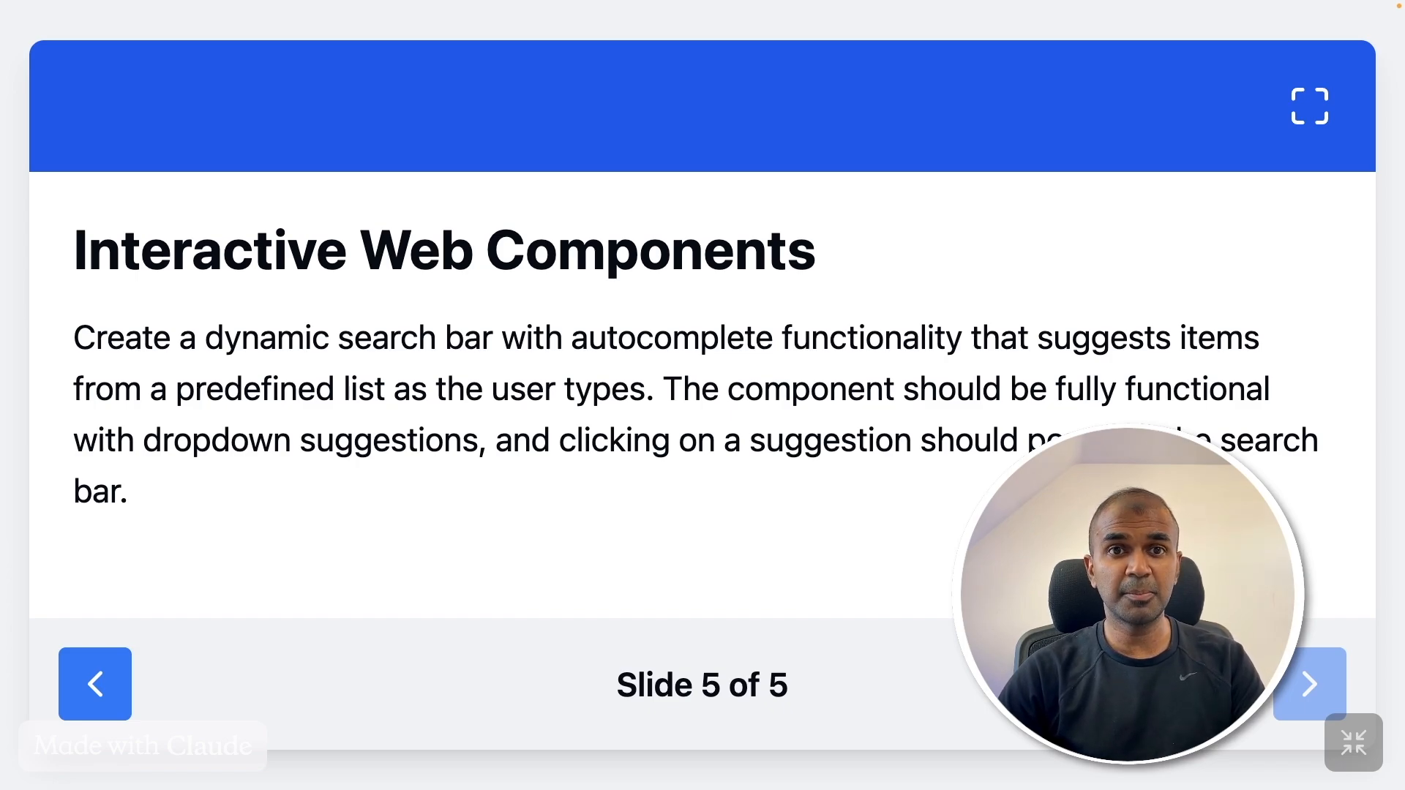
left_click(236, 509)
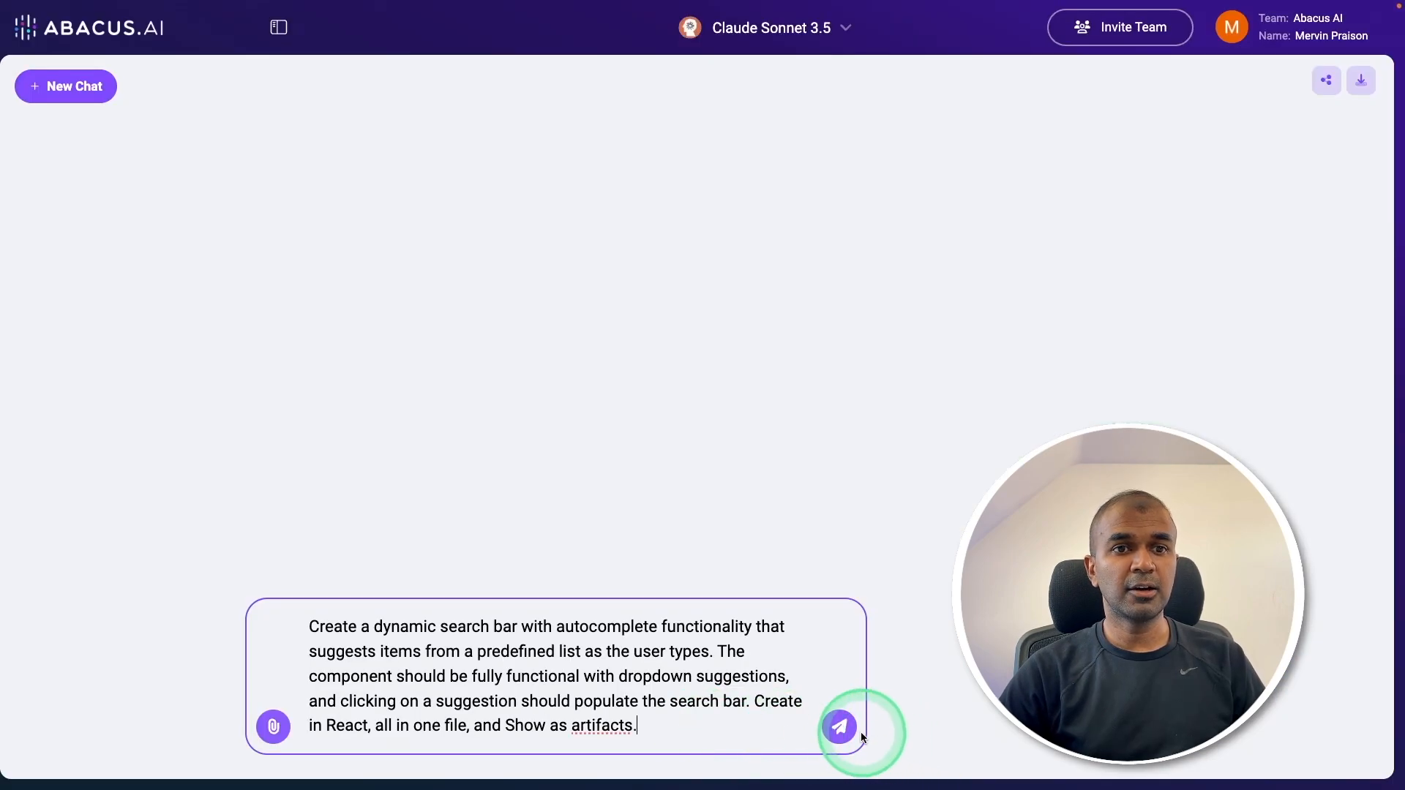
Send the search bar request, type 'a' in the preview, and pick Apple from the suggestions
left_click(841, 727)
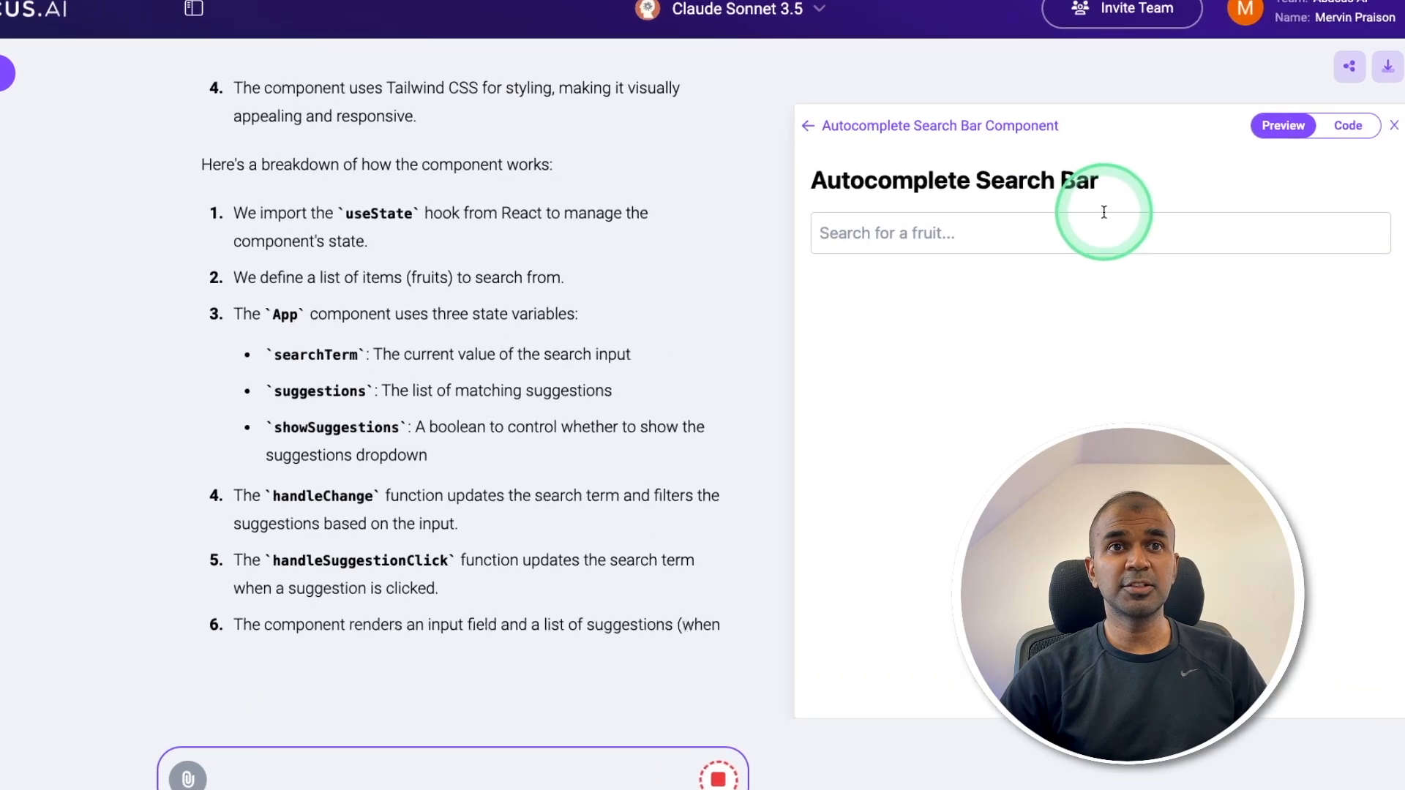
scroll("down", 3)
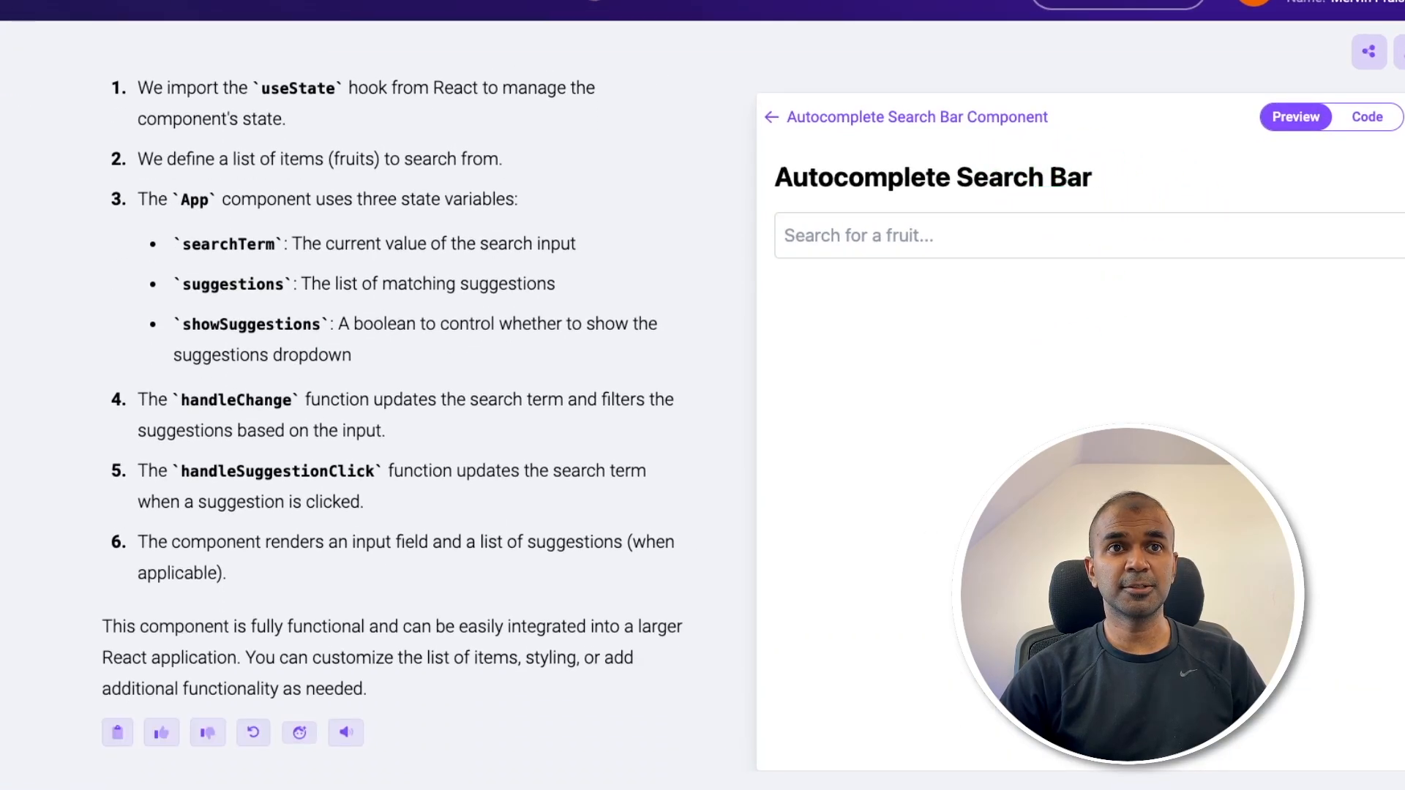
type("a")
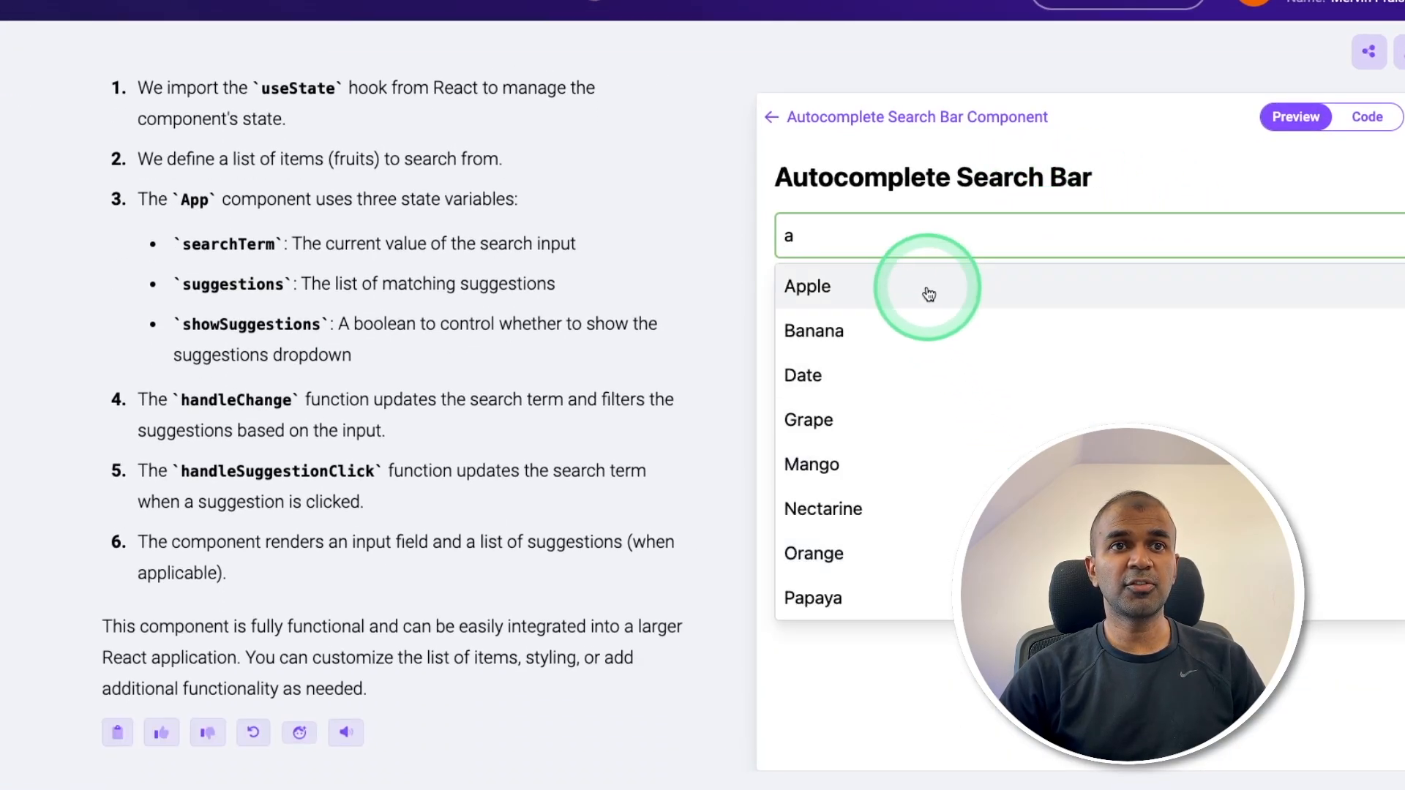
mouse_move(949, 329)
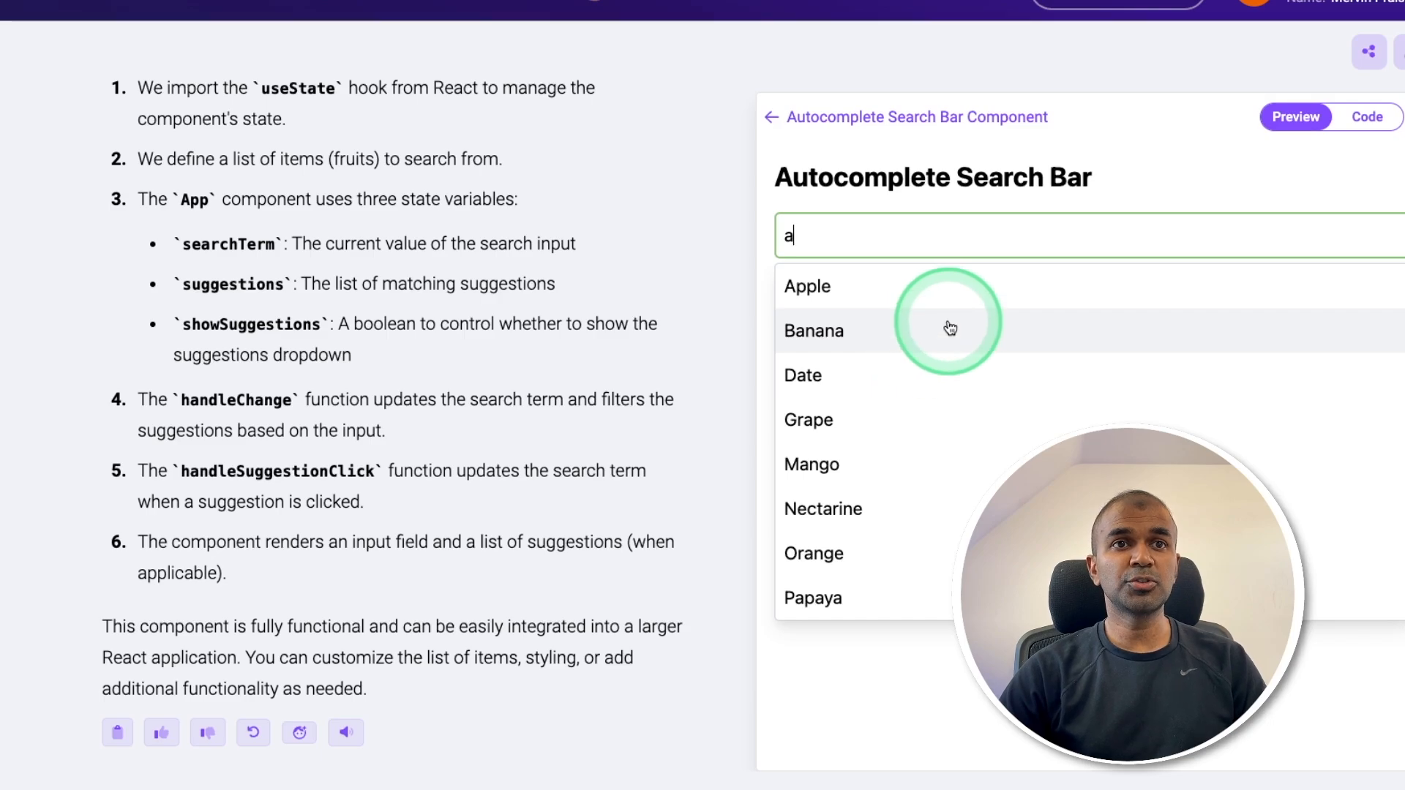
left_click(807, 287)
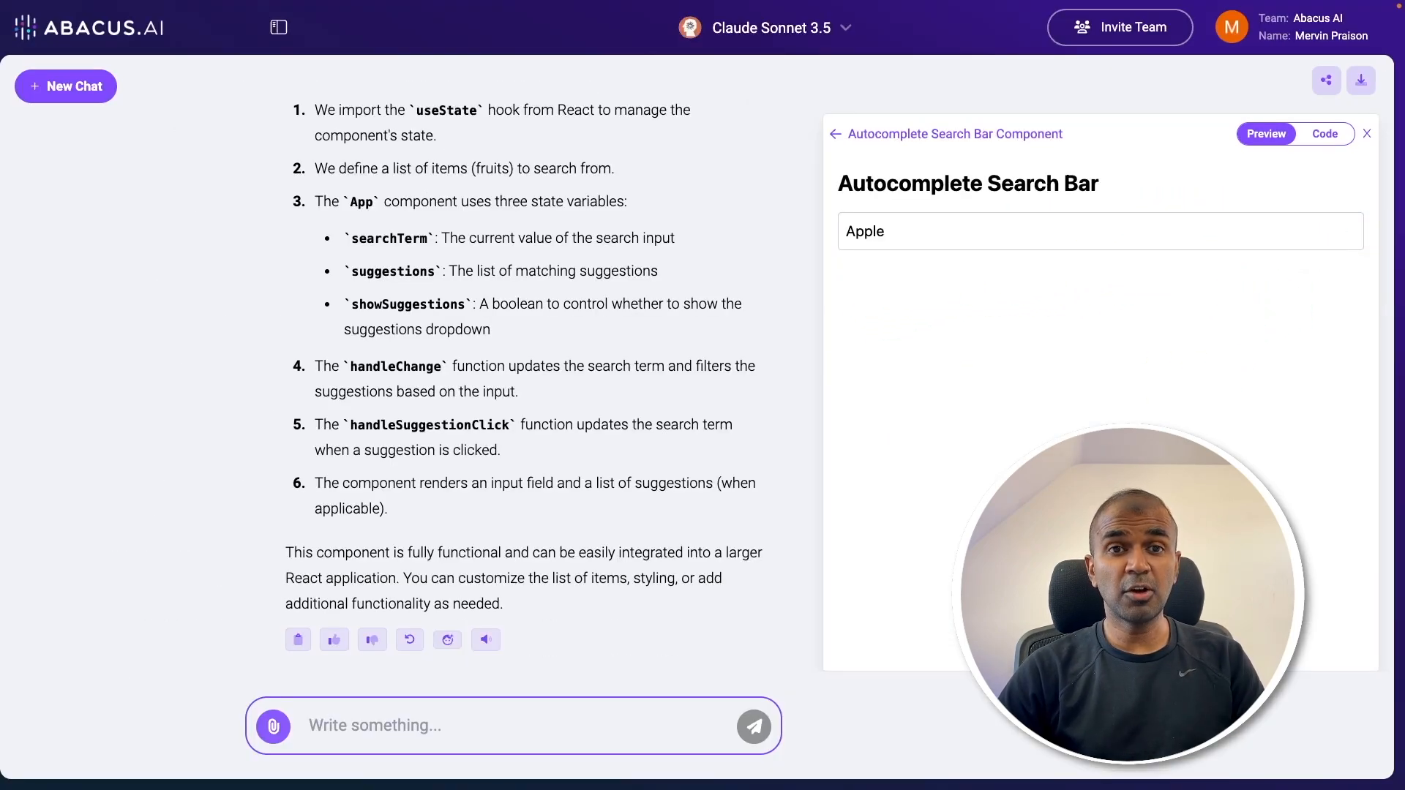
left_click(1324, 134)
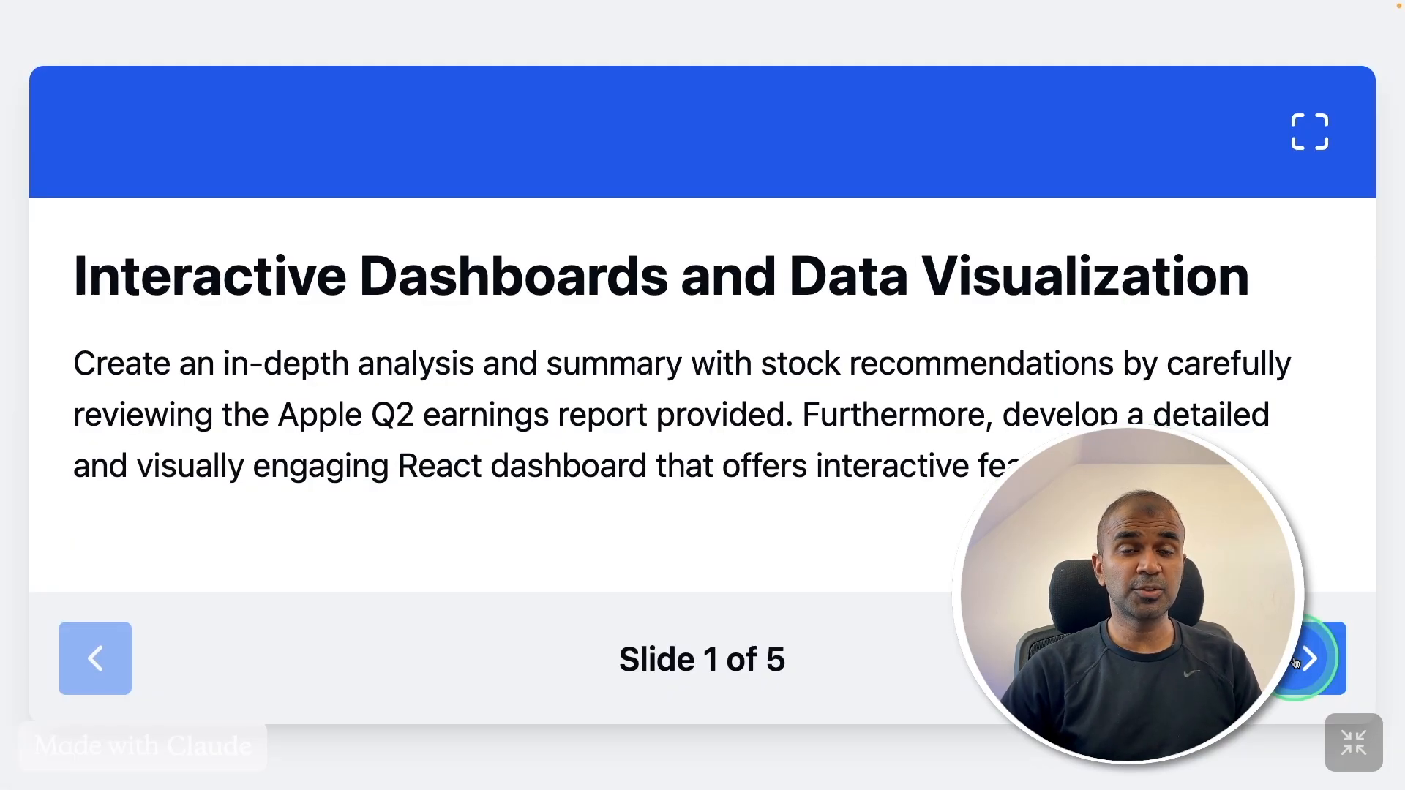
Page the slideshow forward through slide 3 to slide 5, Interactive Web Components
left_click(1314, 678)
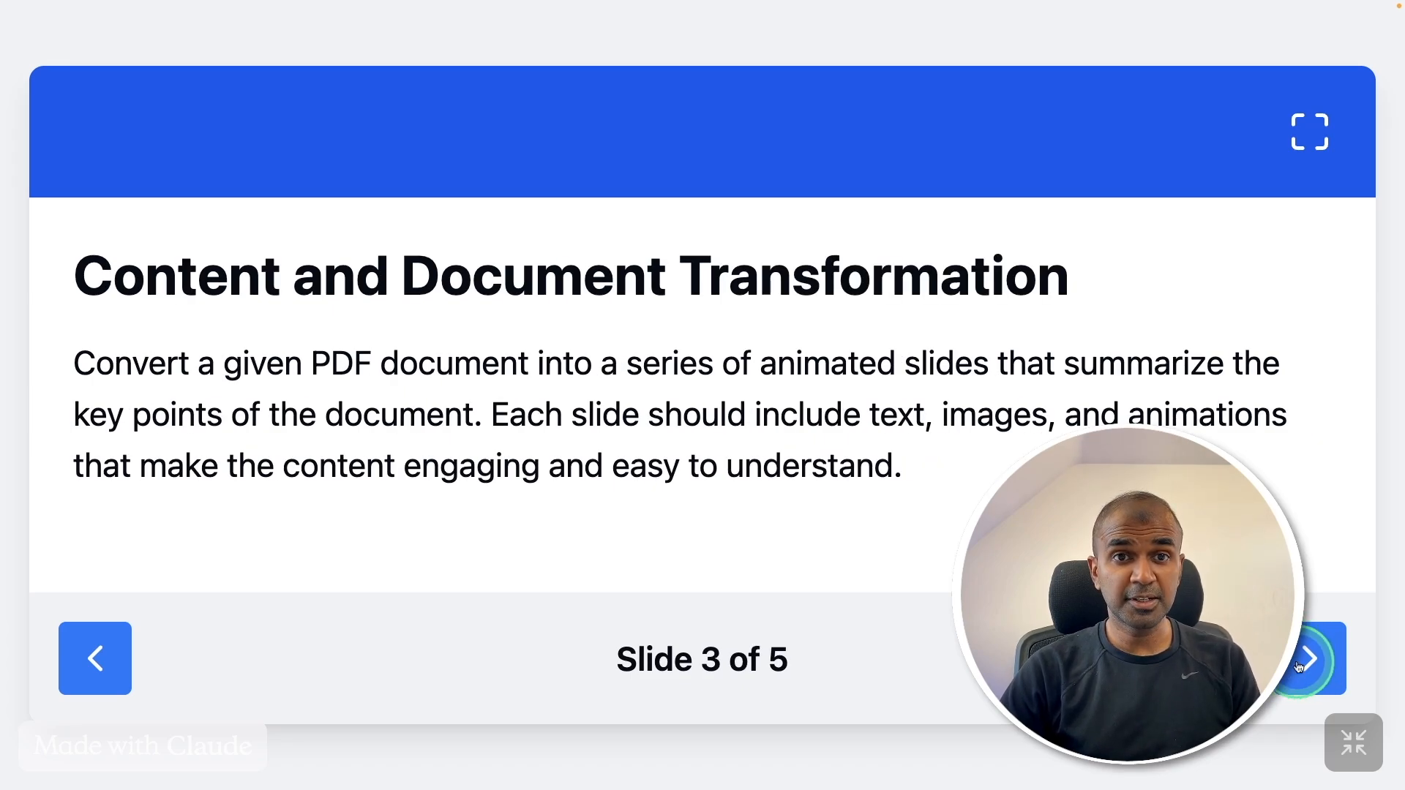
left_click(1325, 659)
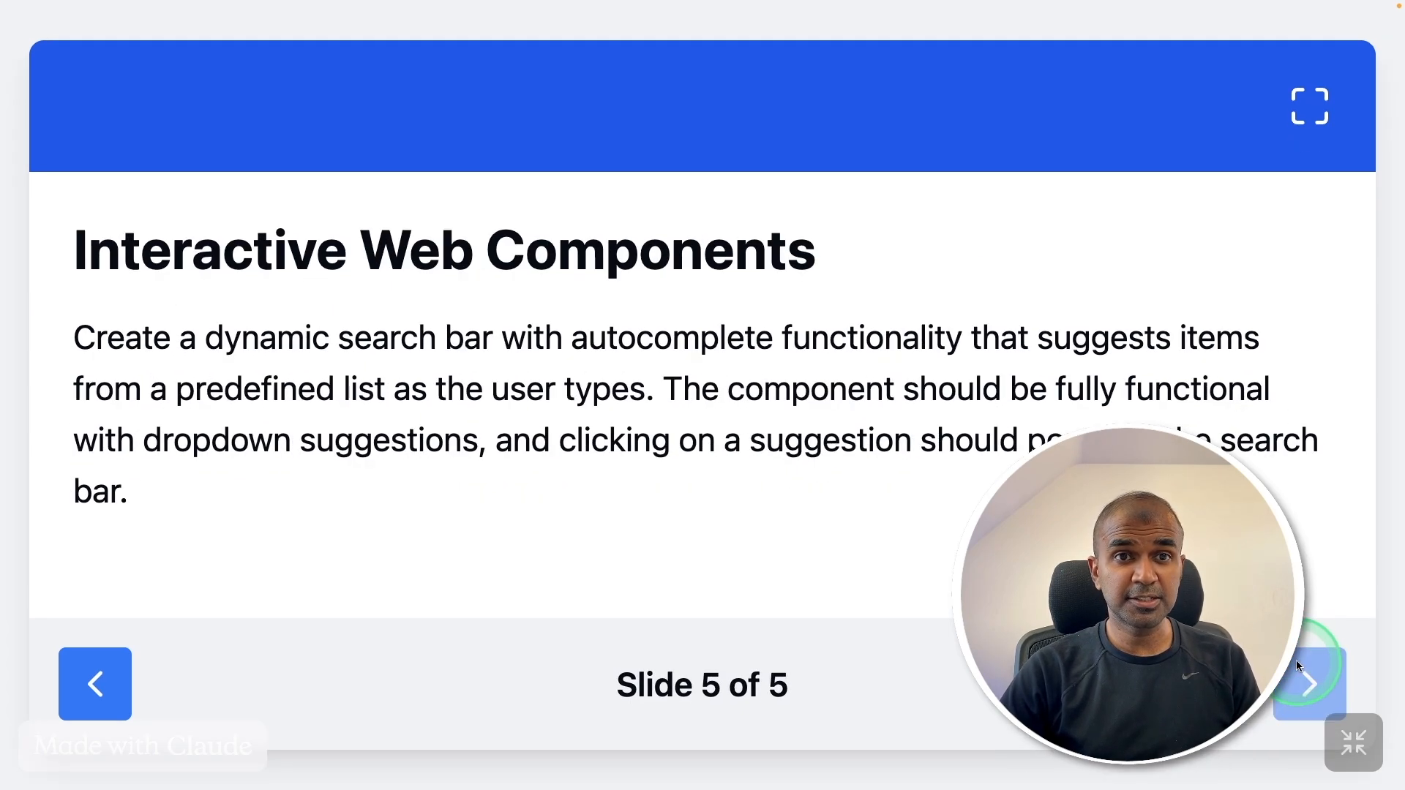